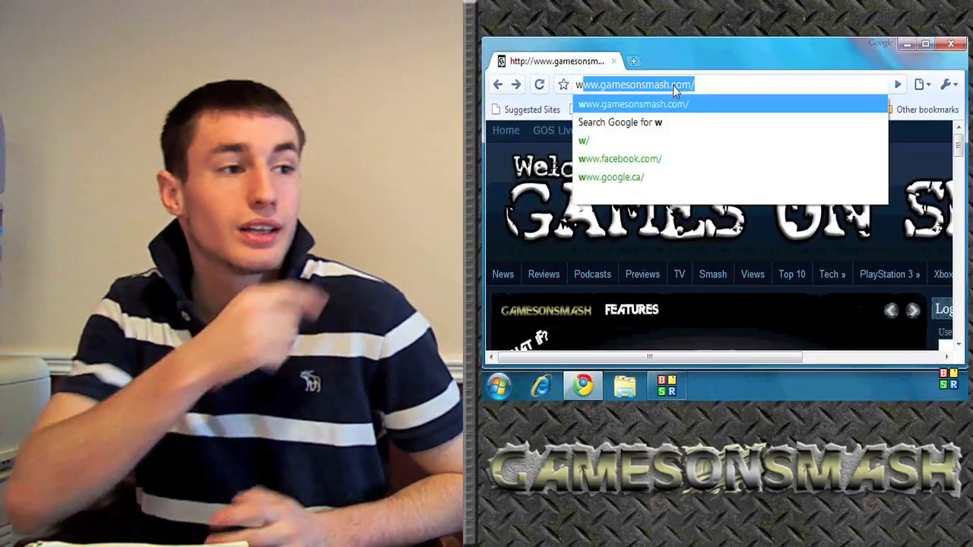
{"action": "type", "text": "www.giga"}
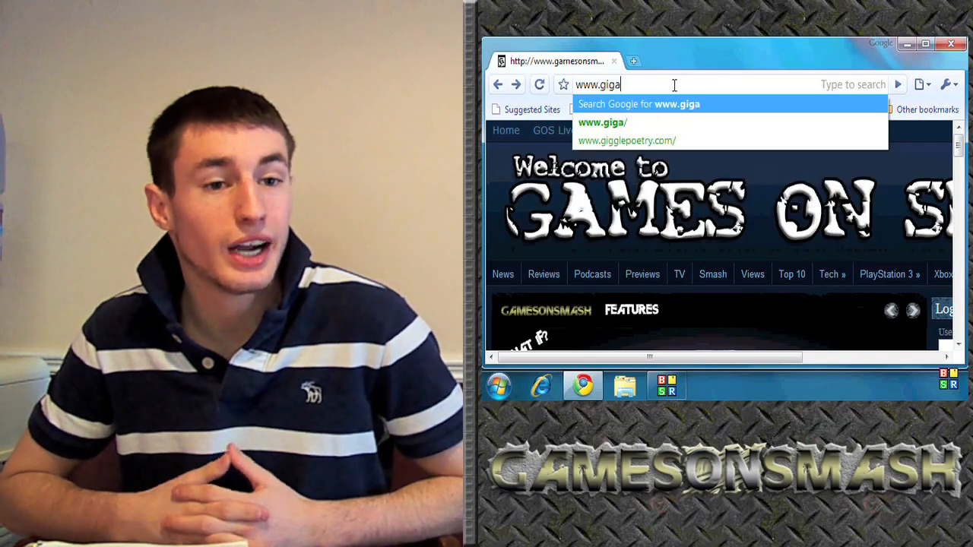
{"action": "type", "text": "tribe.com/en/home"}
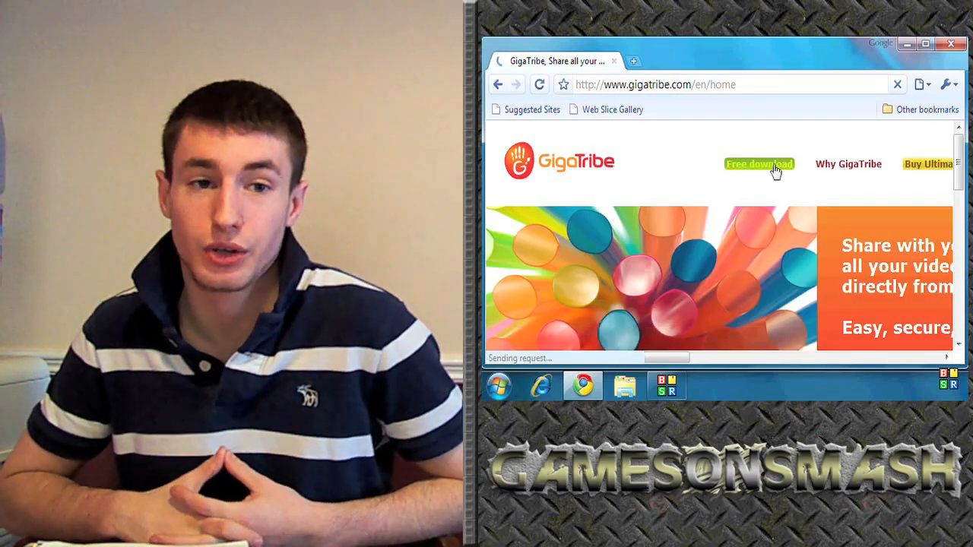
{"action": "left_click", "coordinate": [758, 165]}
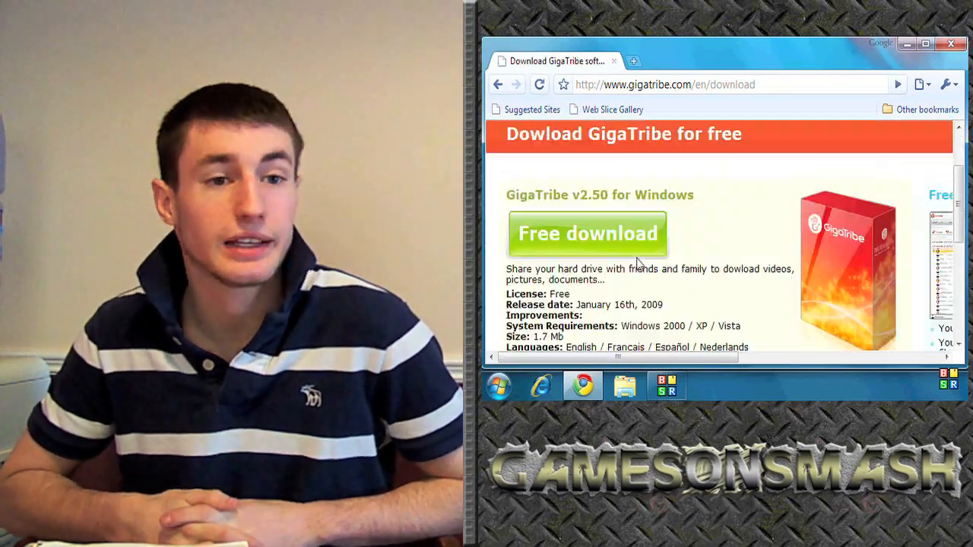
- Start the Windows installer download and keep it despite the harmful-file warning
{"action": "left_click", "coordinate": [586, 234]}
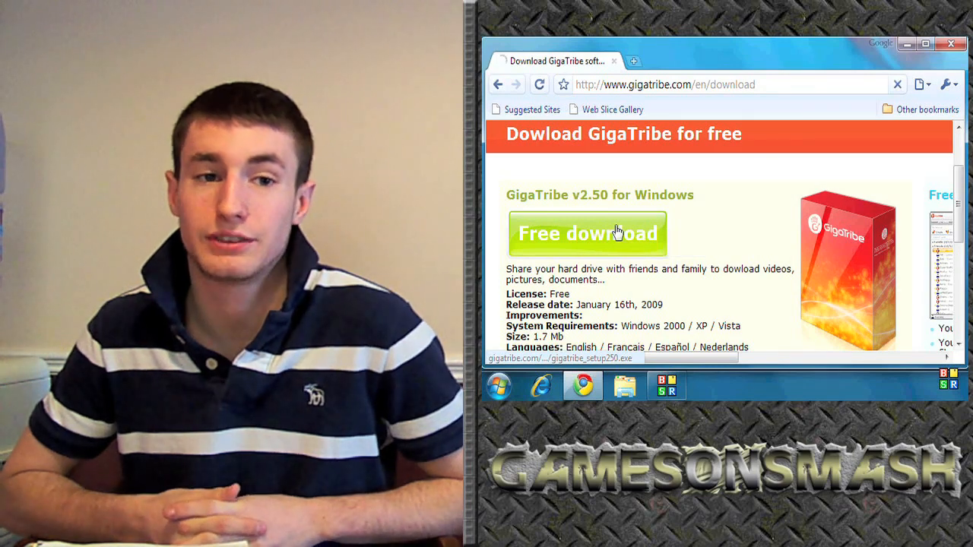
{"action": "left_click", "coordinate": [586, 234]}
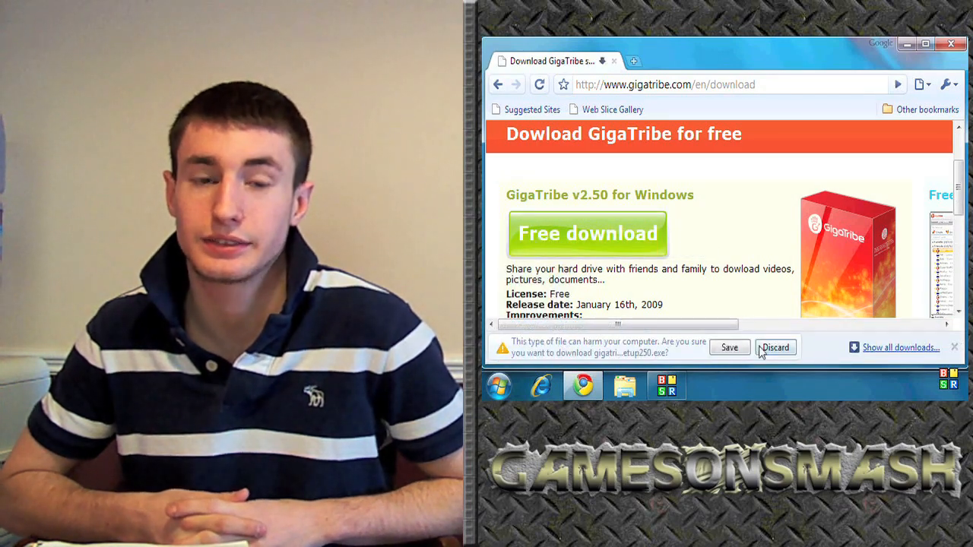
{"action": "left_click", "coordinate": [728, 346]}
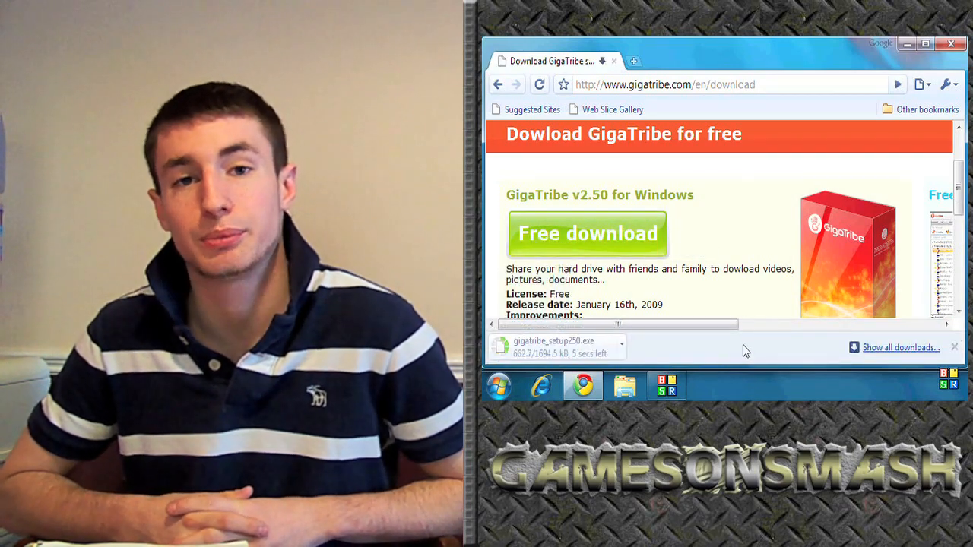
{"action": "mouse_move", "coordinate": [605, 356]}
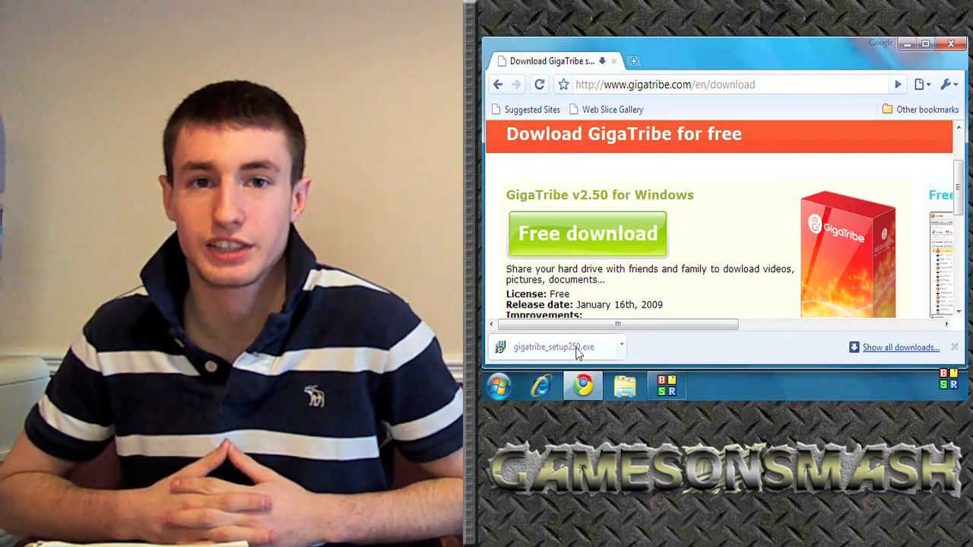
- Run gigatribe_setup250.exe in English and continue past the welcome page
{"action": "left_click", "coordinate": [553, 347]}
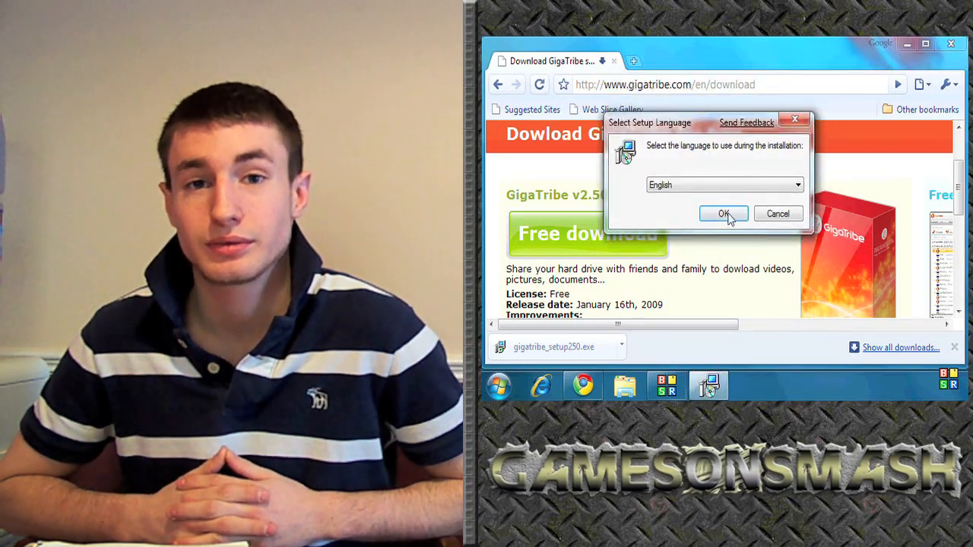
{"action": "left_click", "coordinate": [723, 213]}
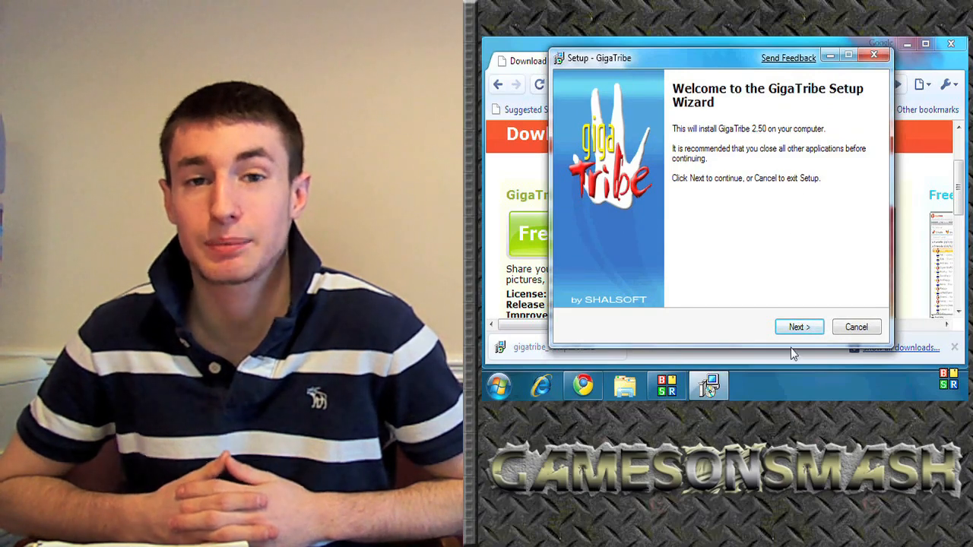
{"action": "left_click", "coordinate": [798, 327]}
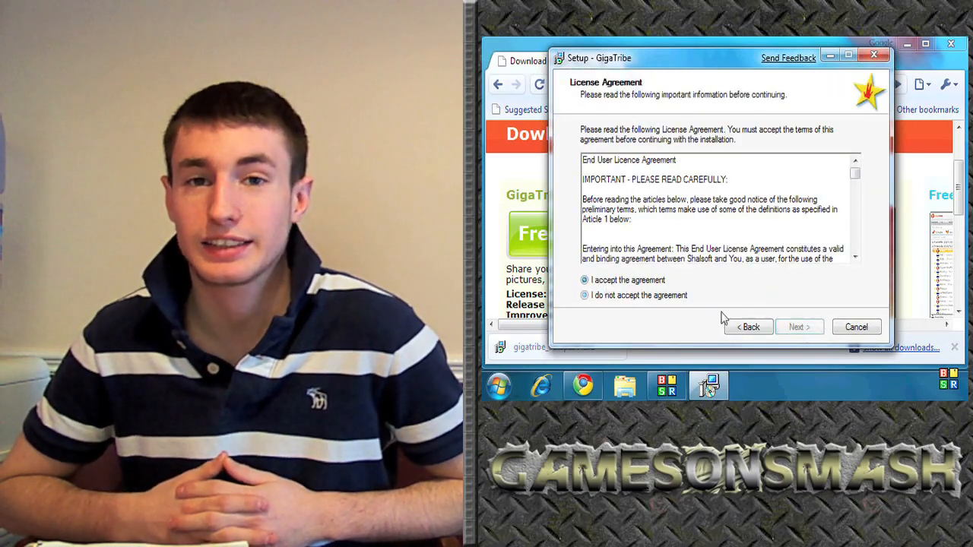
- Accept the license, keep desktop and Quick Launch icons, finish and launch GigaTribe
{"action": "left_click", "coordinate": [800, 327]}
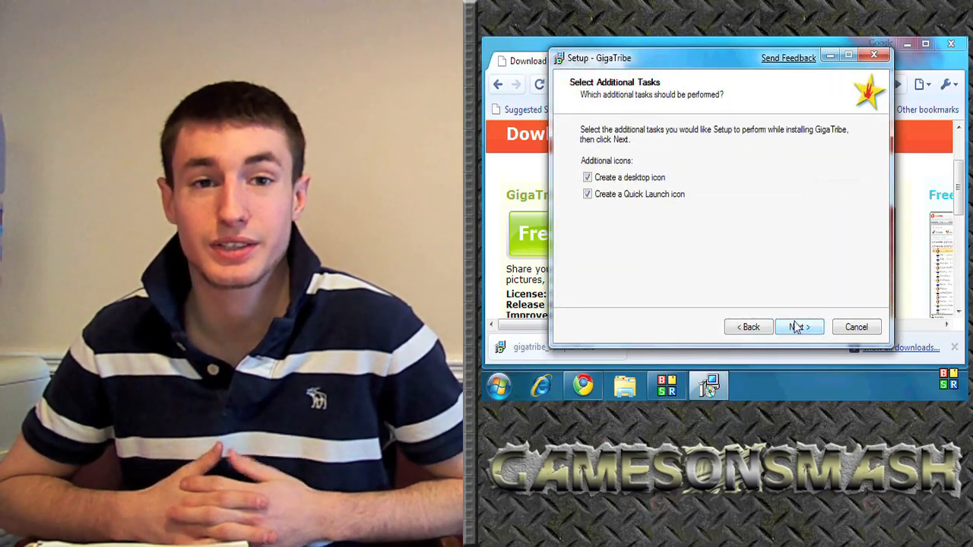
{"action": "left_click", "coordinate": [798, 327]}
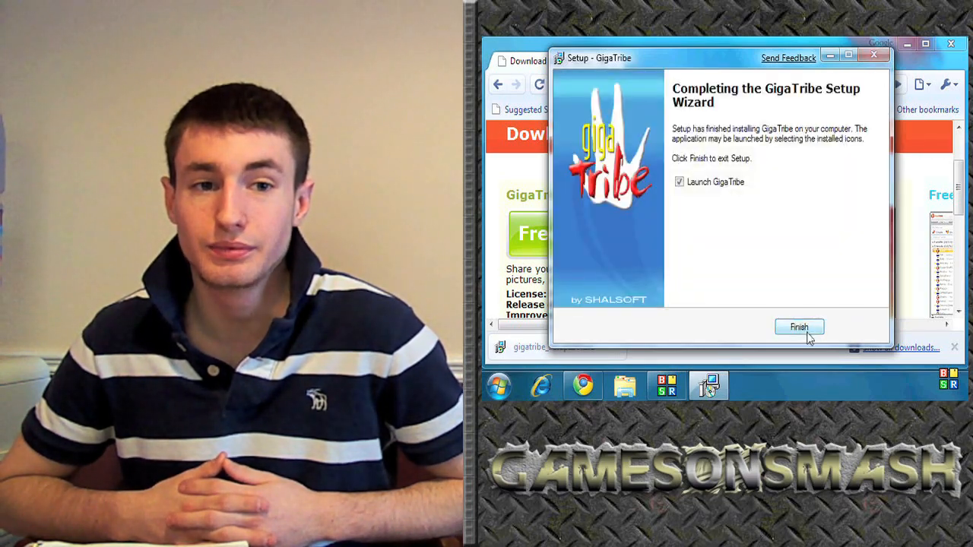
{"action": "left_click", "coordinate": [800, 325]}
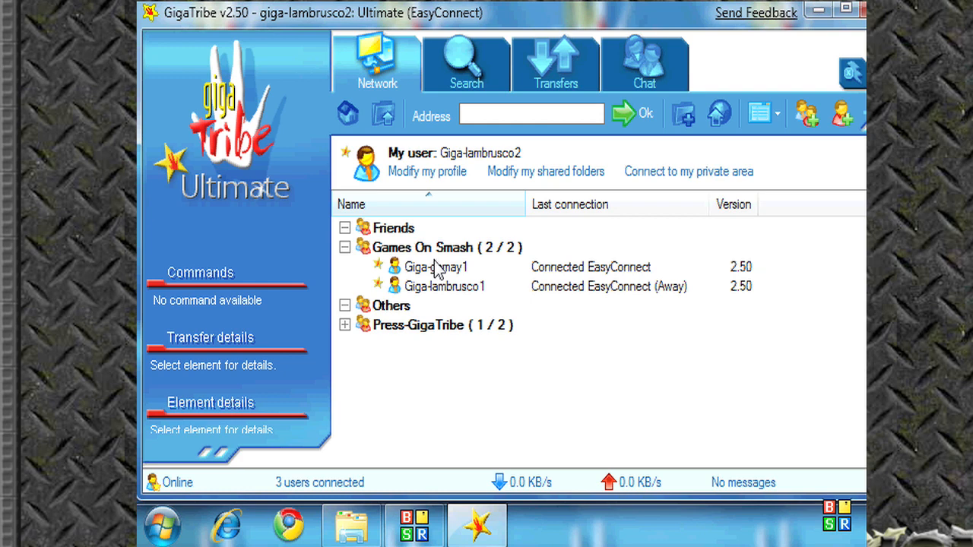
- Browse the connected friend's shared folders and select My Shared Folder with 247 files
{"action": "right_click", "coordinate": [434, 268]}
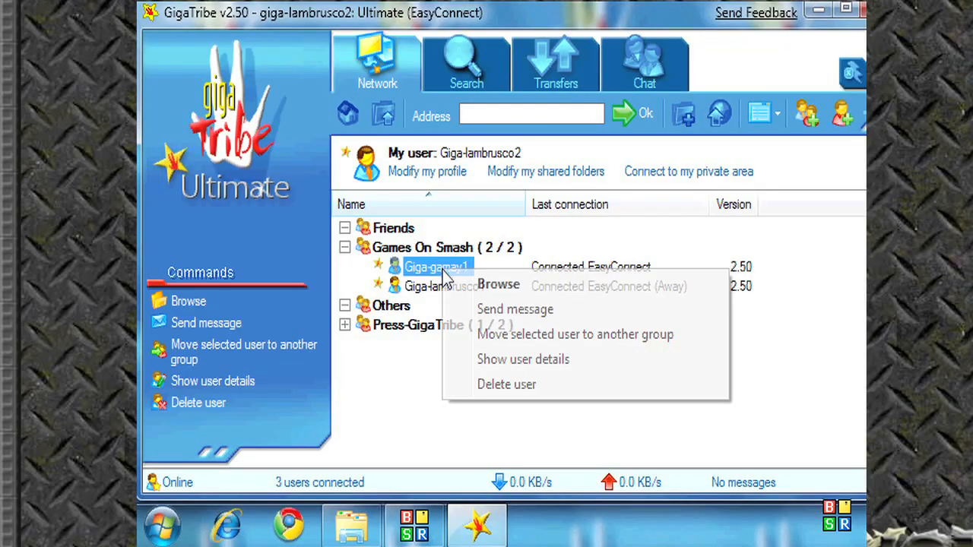
{"action": "left_click", "coordinate": [498, 284]}
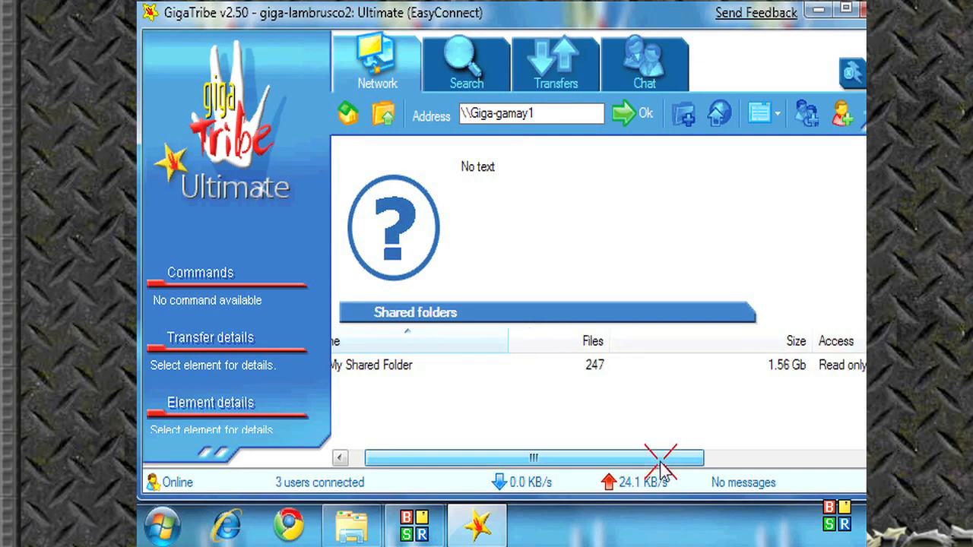
{"action": "left_click_drag", "start_coordinate": [532, 458], "coordinate": [631, 457]}
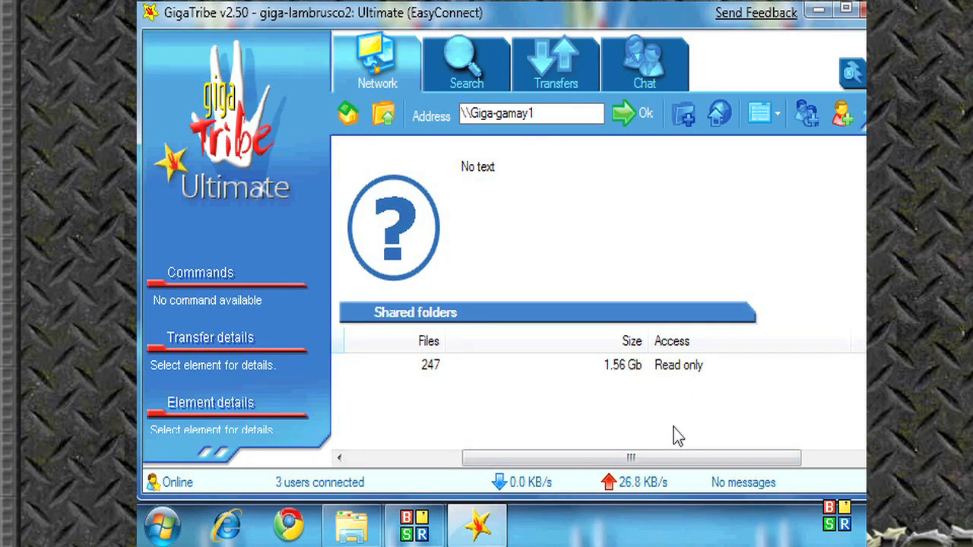
{"action": "left_click", "coordinate": [395, 365]}
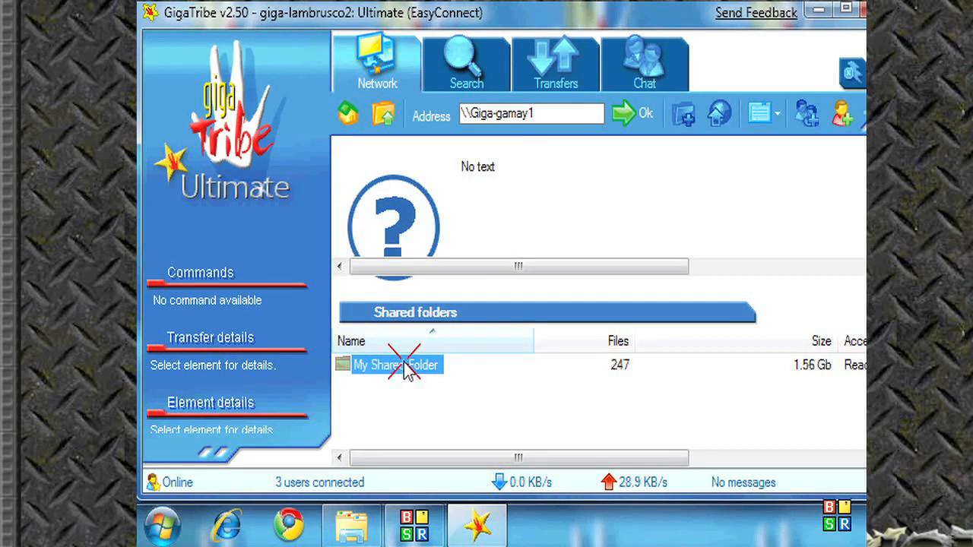
- Open My Shared Folder and scroll its music file list toward the rubber band man track
{"action": "double_click", "coordinate": [396, 365]}
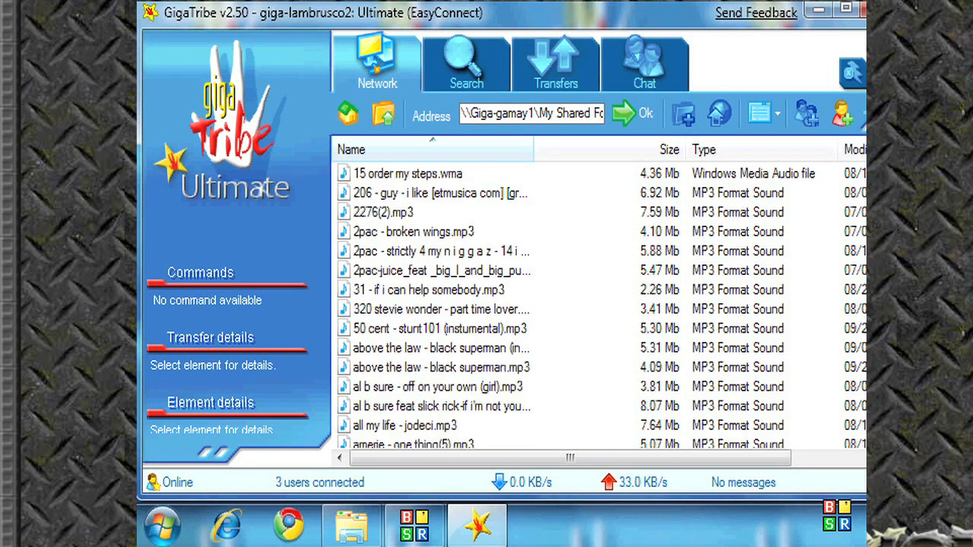
{"action": "scroll", "scroll_direction": "down", "scroll_amount": 3}
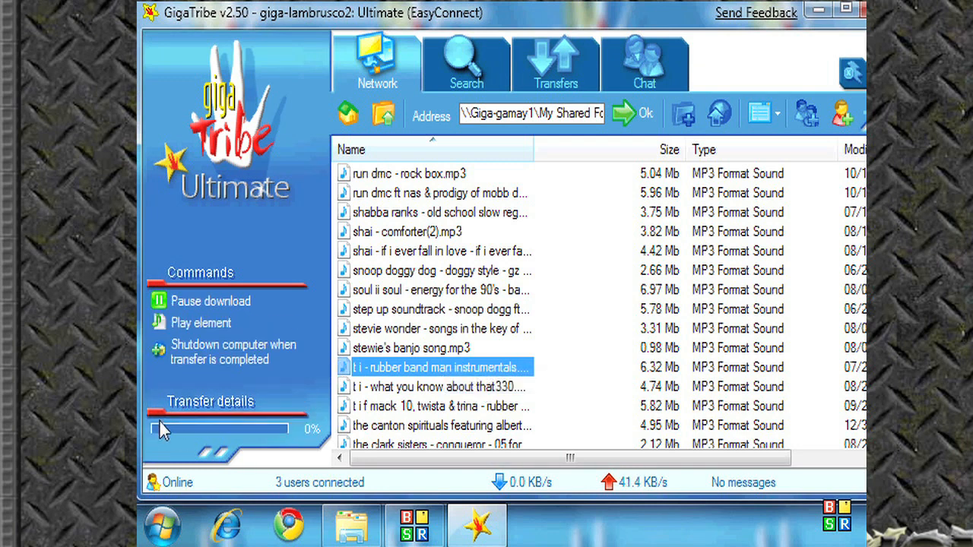
{"action": "mouse_move", "coordinate": [228, 353]}
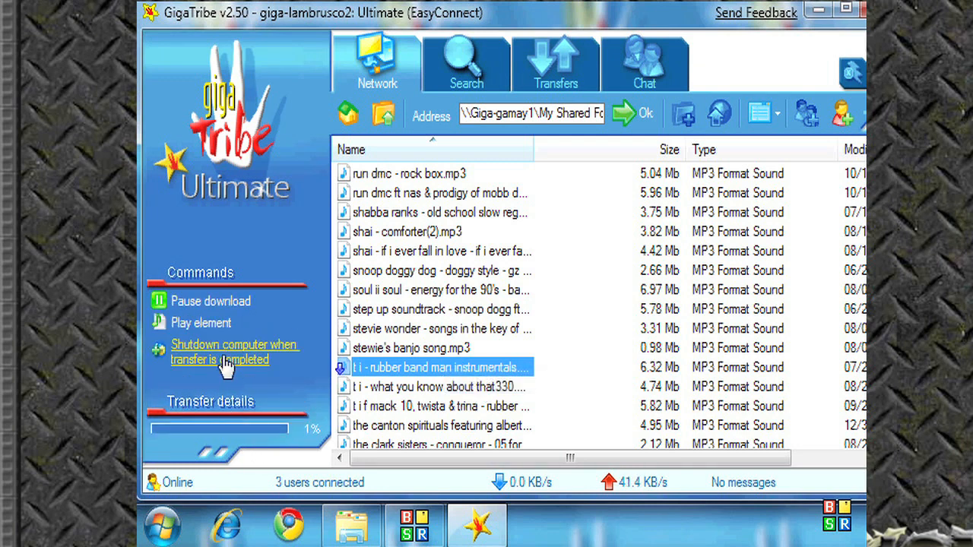
{"action": "mouse_move", "coordinate": [608, 63]}
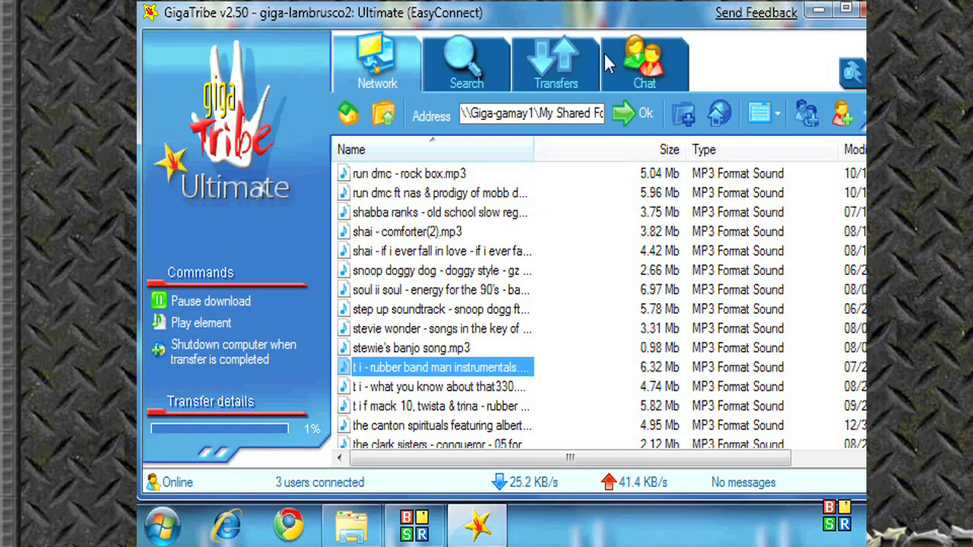
- Review the running download and 17 uploads in Transfers, then bring up Transfer options
{"action": "left_click", "coordinate": [555, 62]}
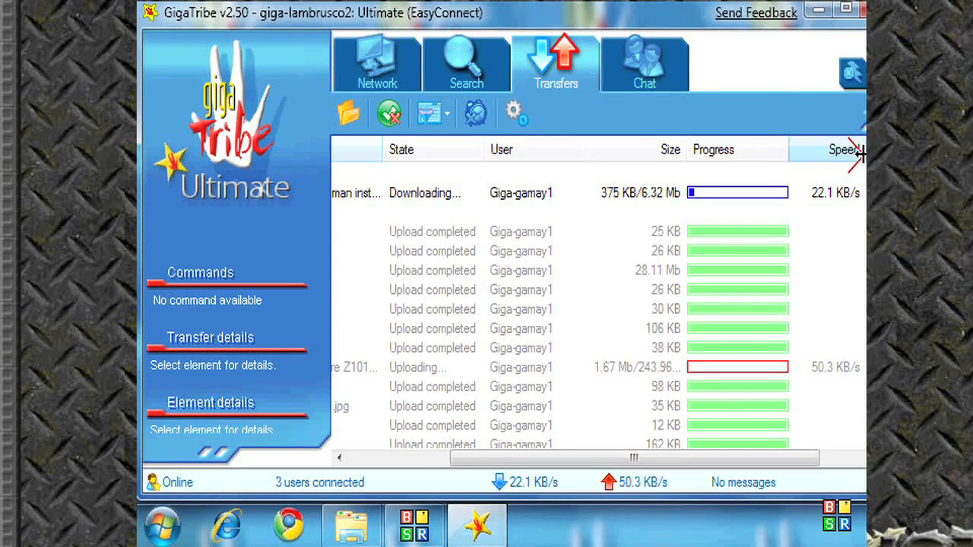
{"action": "left_click_drag", "start_coordinate": [863, 150], "coordinate": [767, 152]}
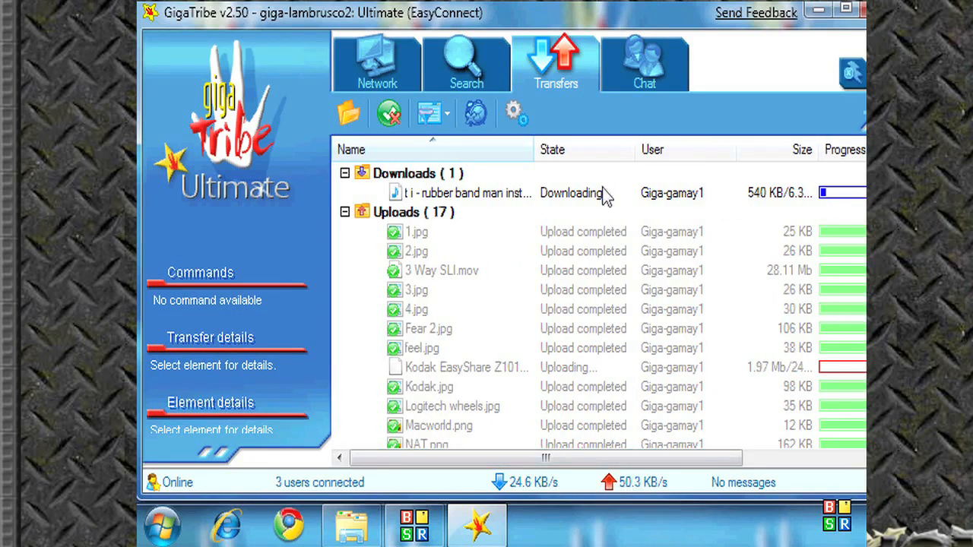
{"action": "scroll", "scroll_direction": "down", "scroll_amount": 3}
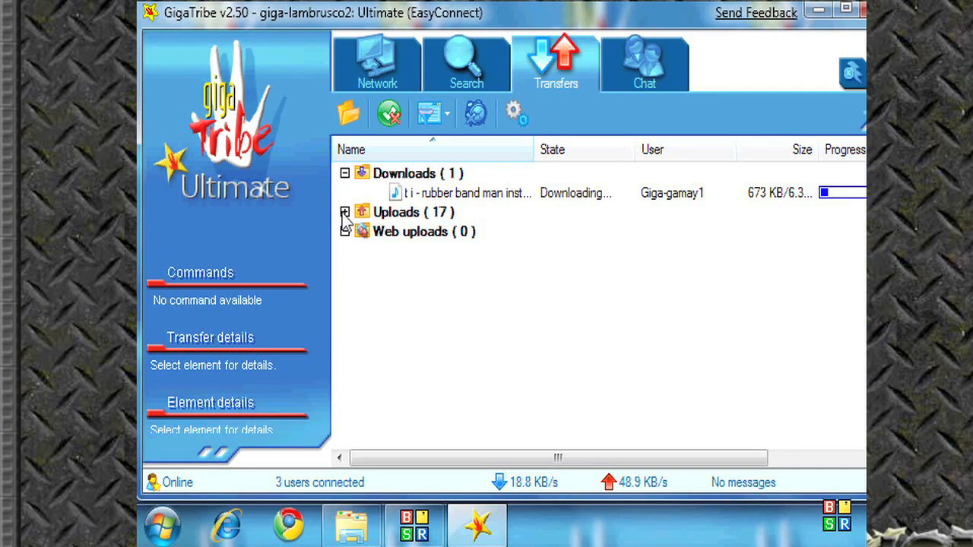
{"action": "left_click", "coordinate": [343, 213]}
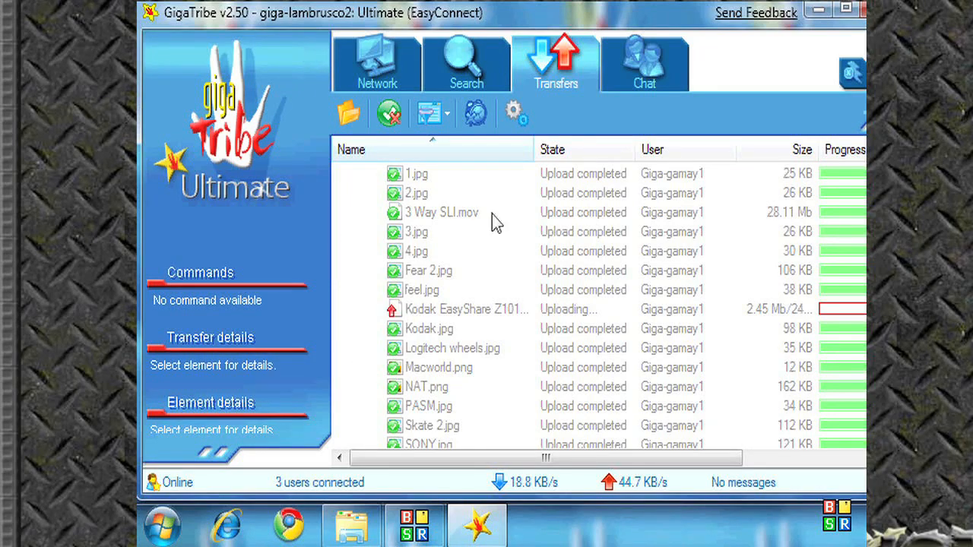
{"action": "left_click", "coordinate": [514, 112]}
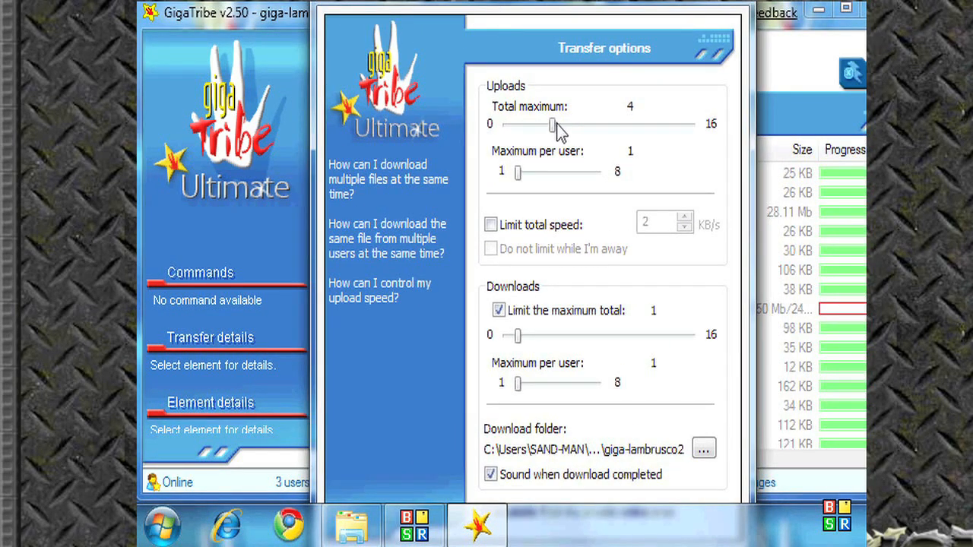
- Raise the upload maximum to 16 in total and 8 per user
{"action": "left_click_drag", "start_coordinate": [550, 125], "coordinate": [635, 125]}
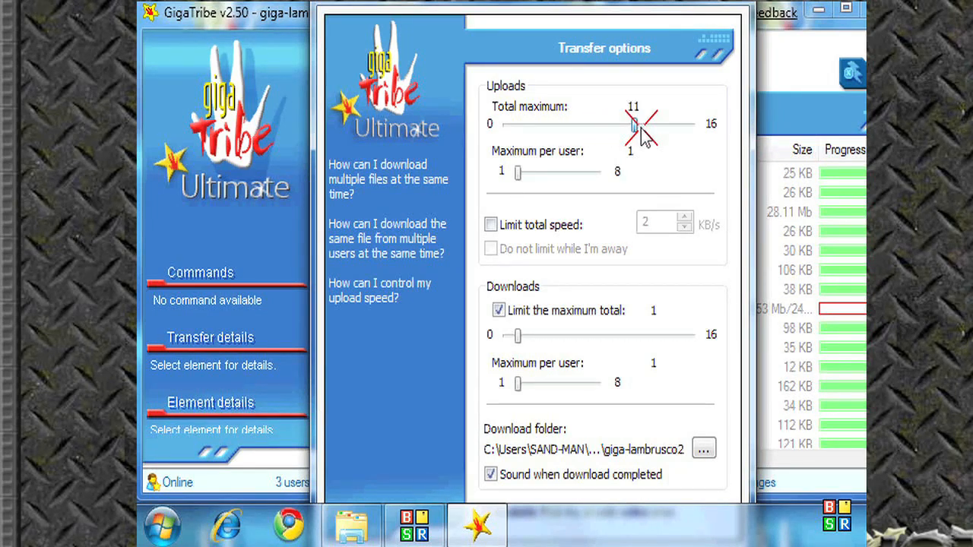
{"action": "left_click_drag", "start_coordinate": [632, 124], "coordinate": [691, 124]}
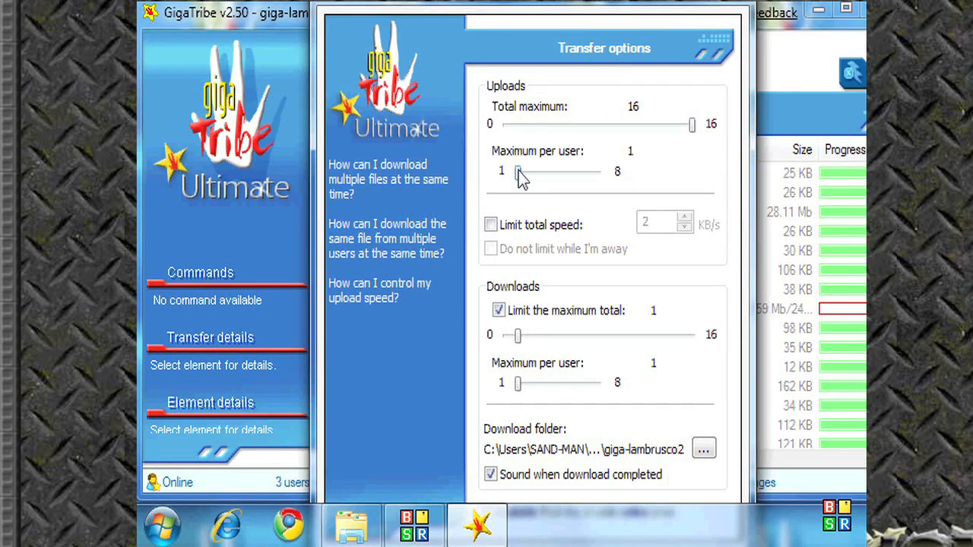
{"action": "left_click_drag", "start_coordinate": [514, 170], "coordinate": [599, 171]}
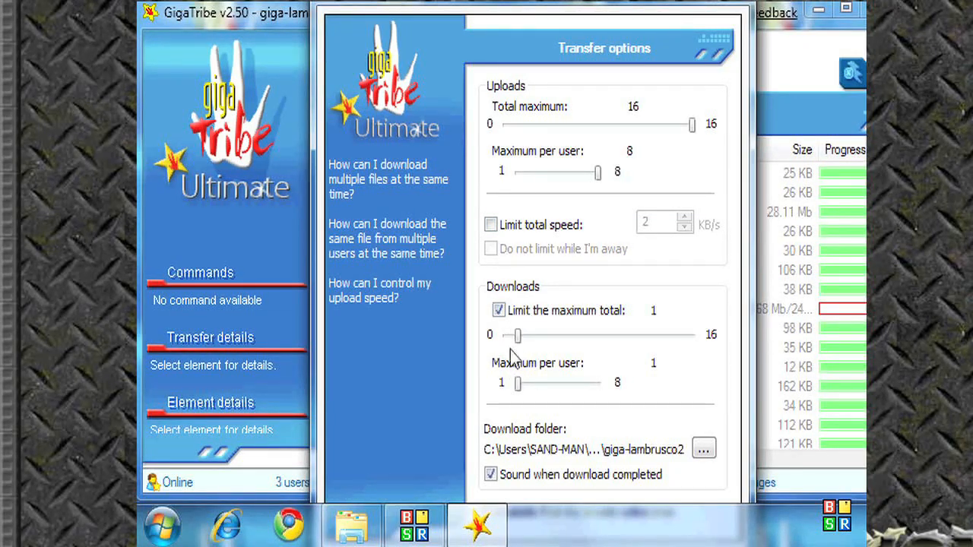
{"action": "left_click", "coordinate": [498, 310]}
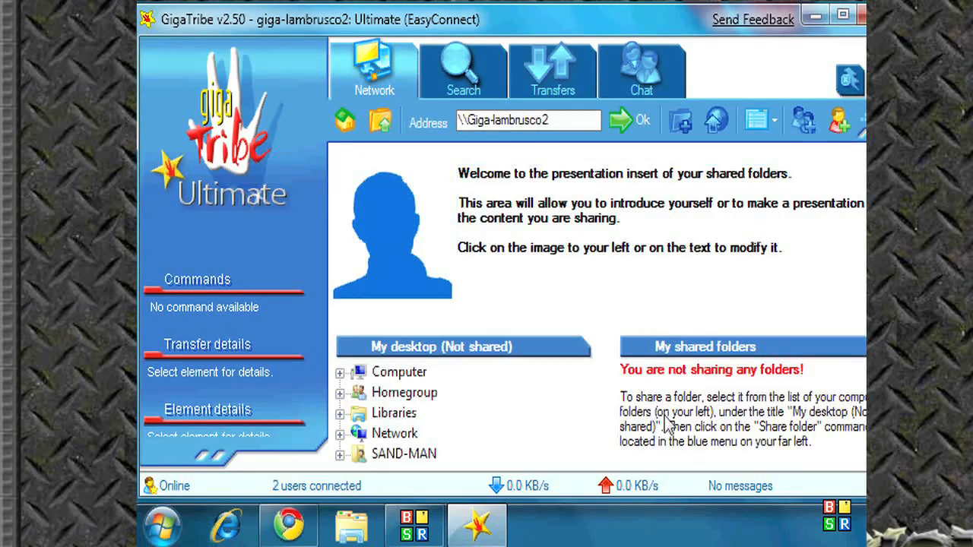
- Locate Games On Smash under My Documents in the desktop tree and start sharing it
{"action": "left_click", "coordinate": [398, 371]}
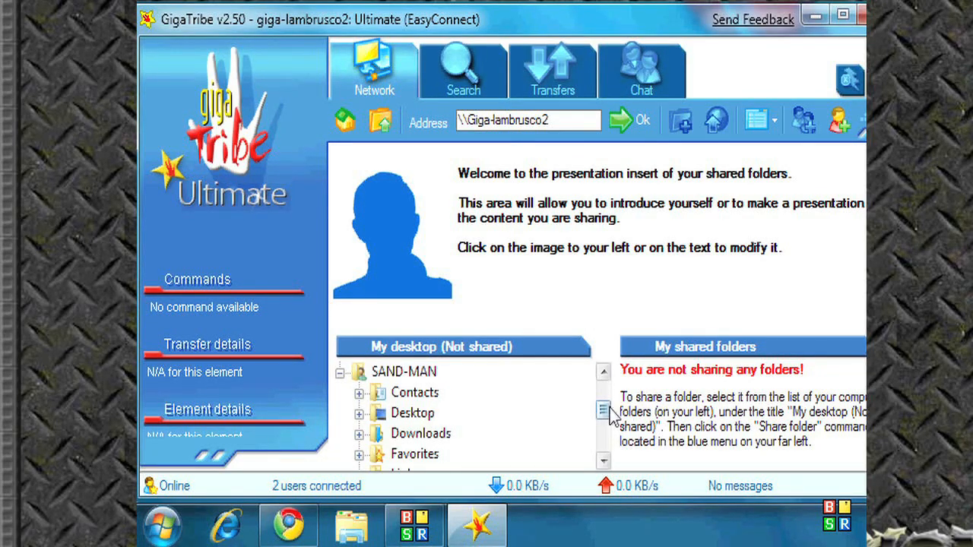
{"action": "scroll", "scroll_direction": "down", "scroll_amount": 3}
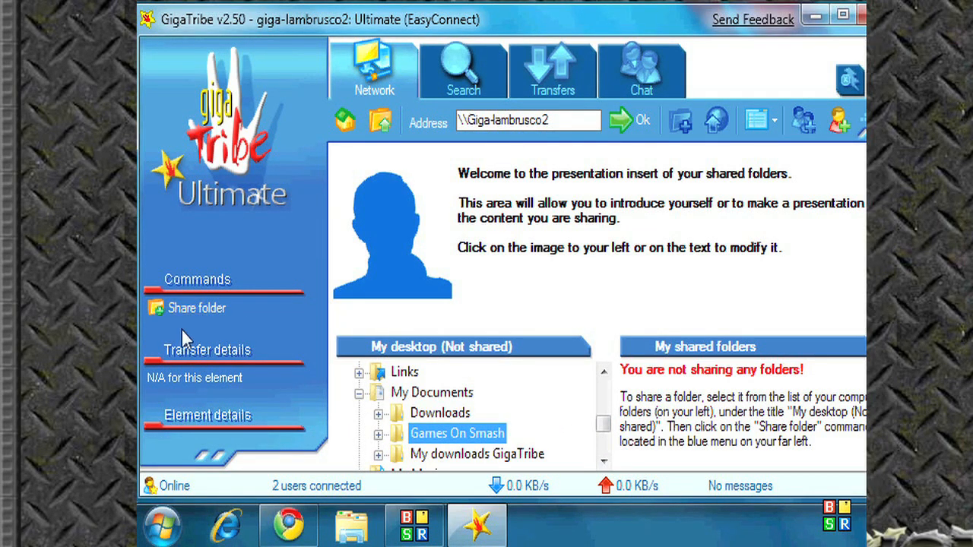
{"action": "left_click", "coordinate": [196, 307]}
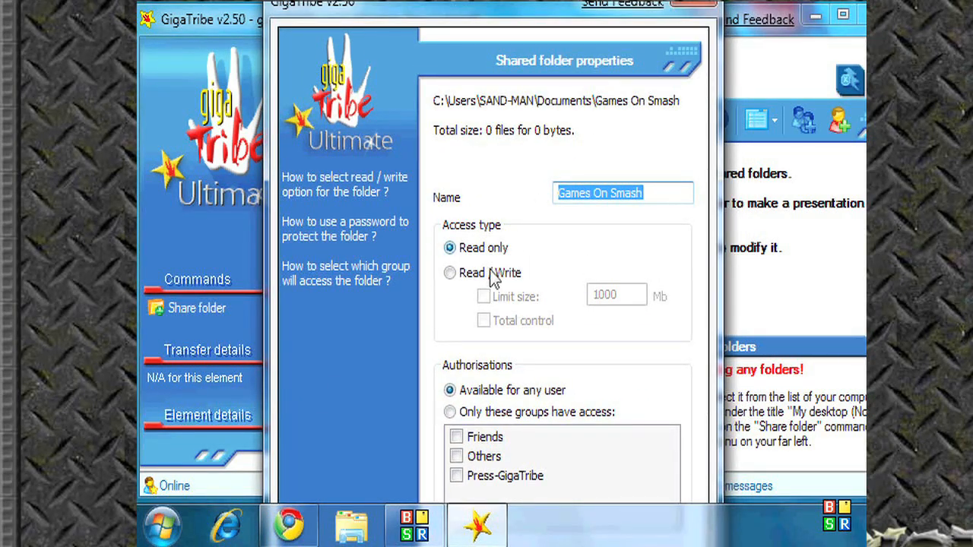
- Give Games On Smash read/write access with total control and no size limit
{"action": "left_click", "coordinate": [450, 272]}
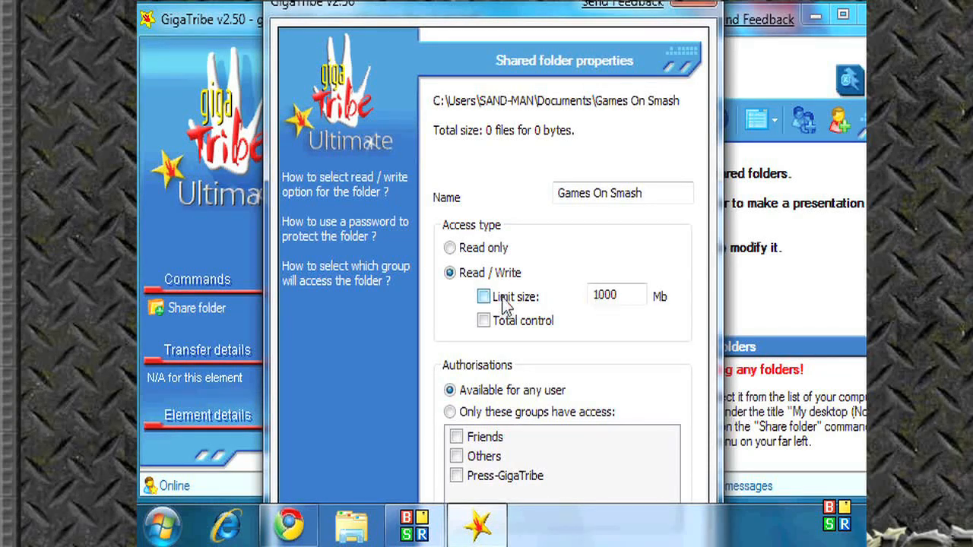
{"action": "left_click", "coordinate": [483, 296]}
{"action": "type", "text": "5500"}
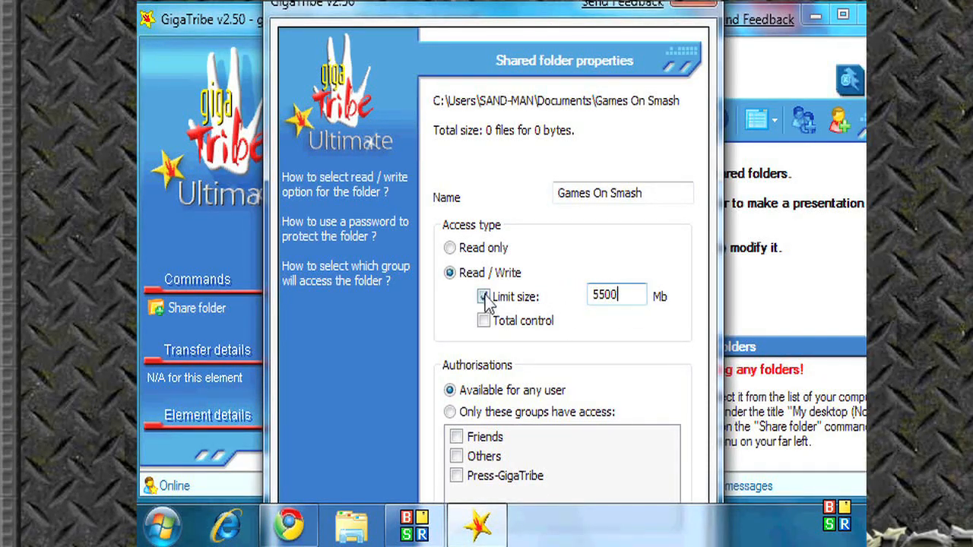
{"action": "left_click", "coordinate": [483, 297]}
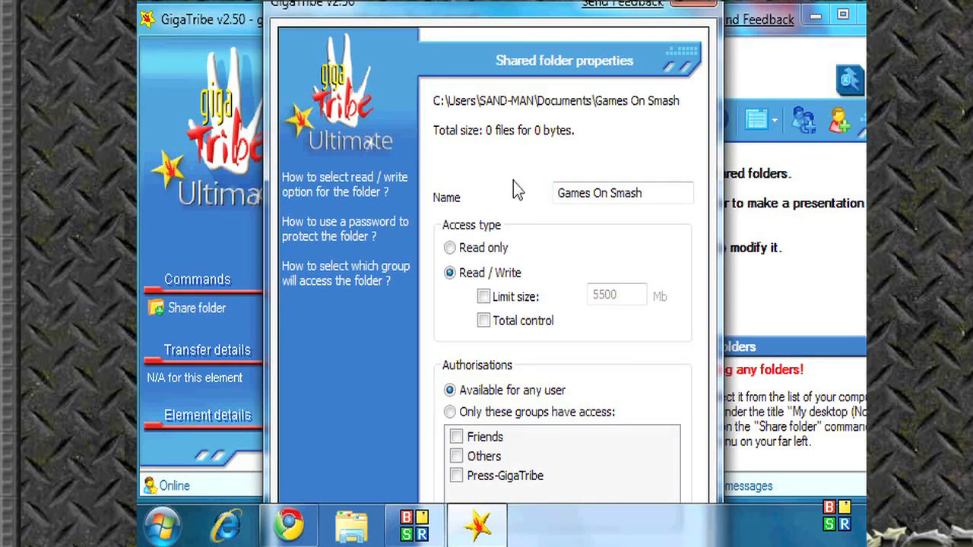
{"action": "left_click", "coordinate": [483, 319]}
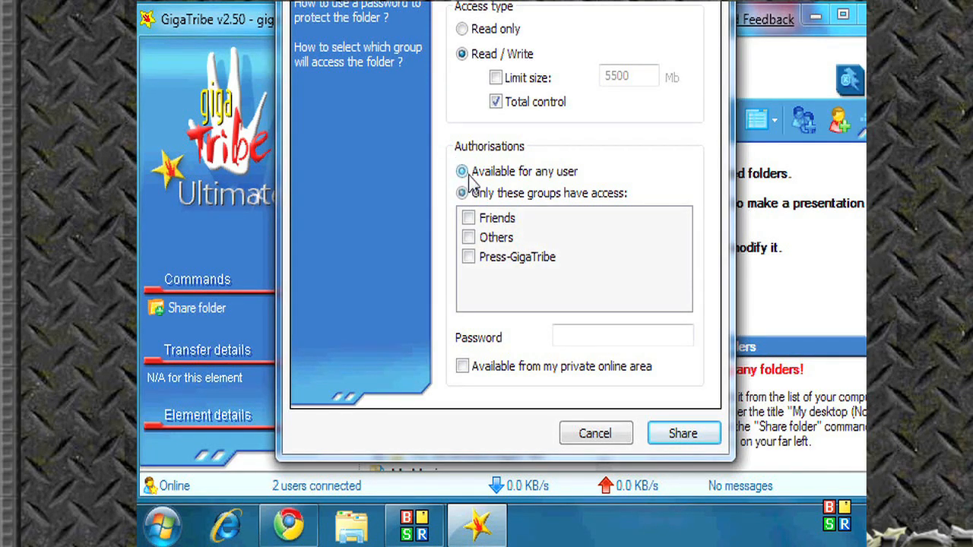
- Keep the folder available to any user and confirm sharing it
{"action": "left_click", "coordinate": [462, 171]}
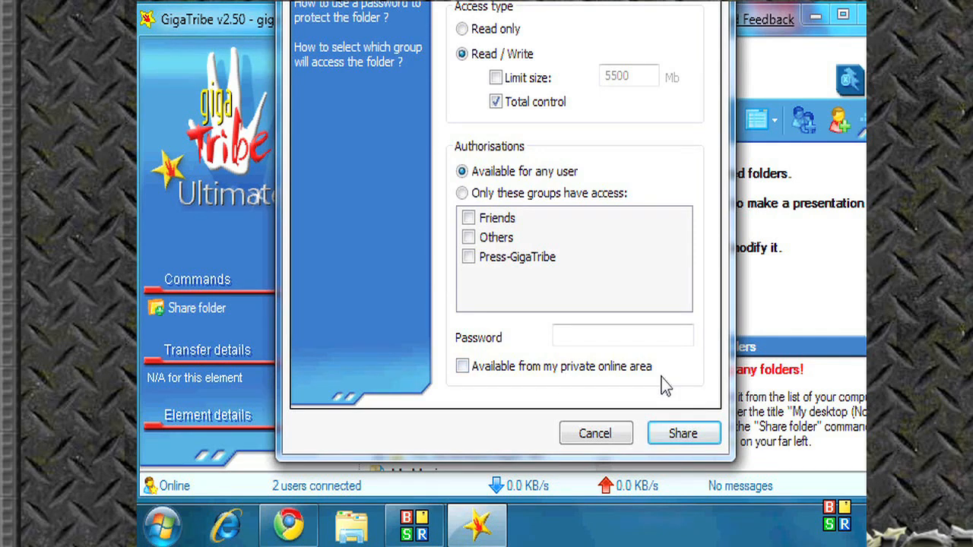
{"action": "left_click", "coordinate": [622, 336]}
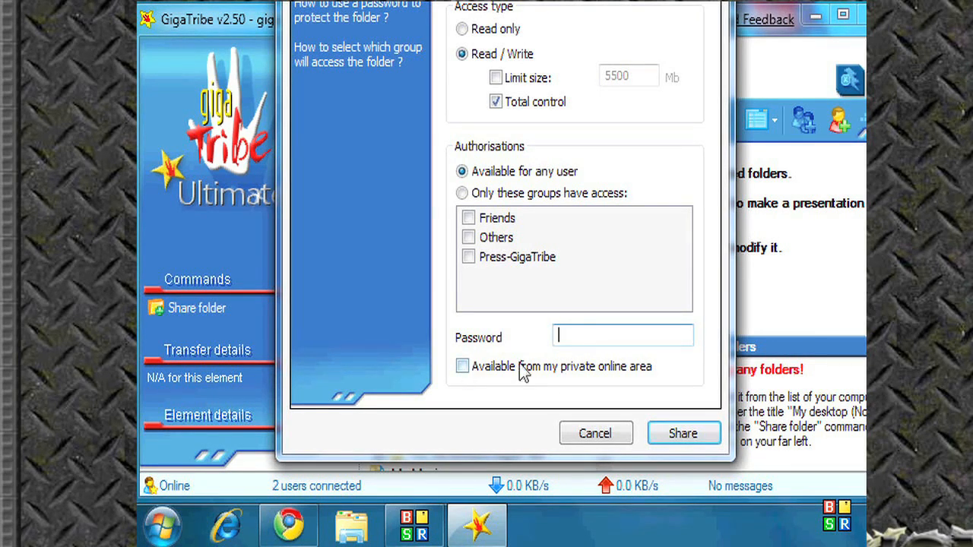
{"action": "left_click", "coordinate": [681, 433]}
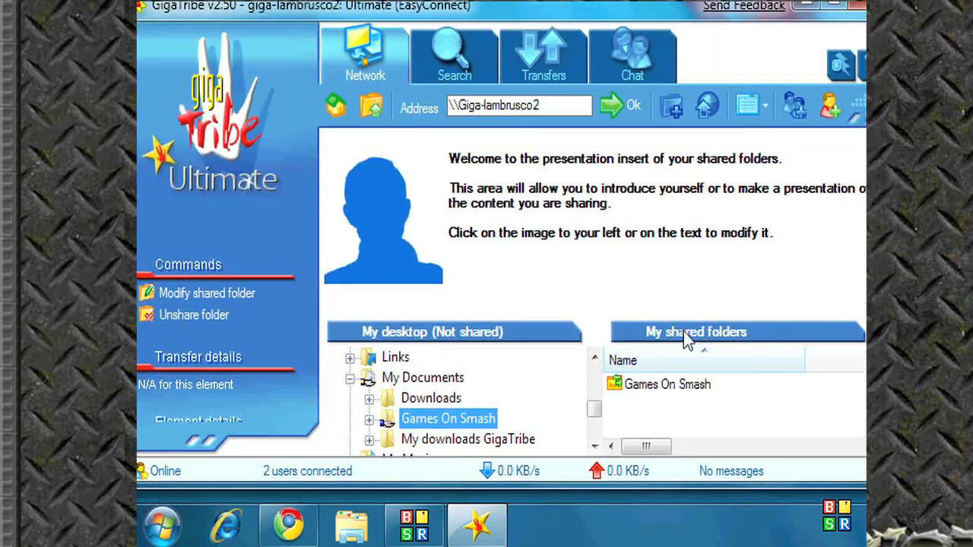
{"action": "left_click", "coordinate": [668, 383]}
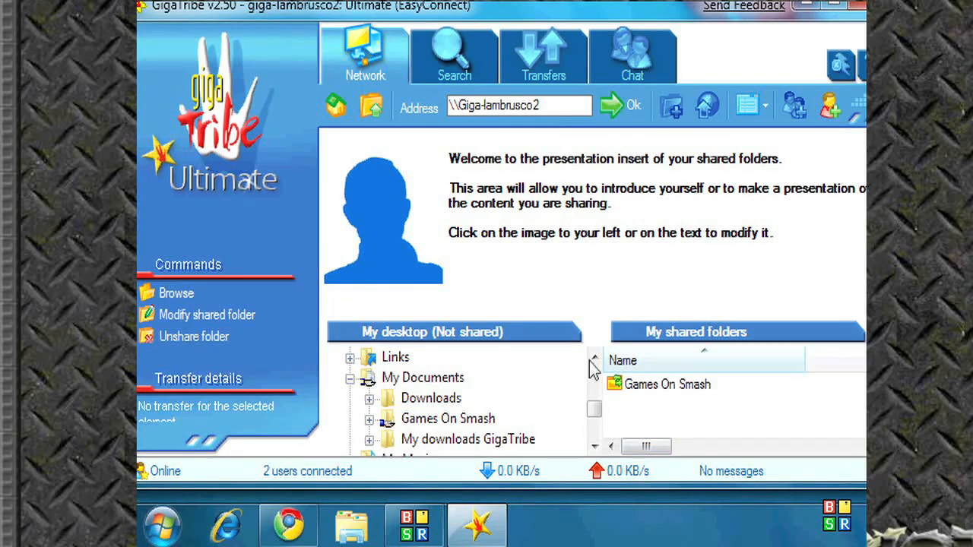
{"action": "left_click", "coordinate": [666, 383]}
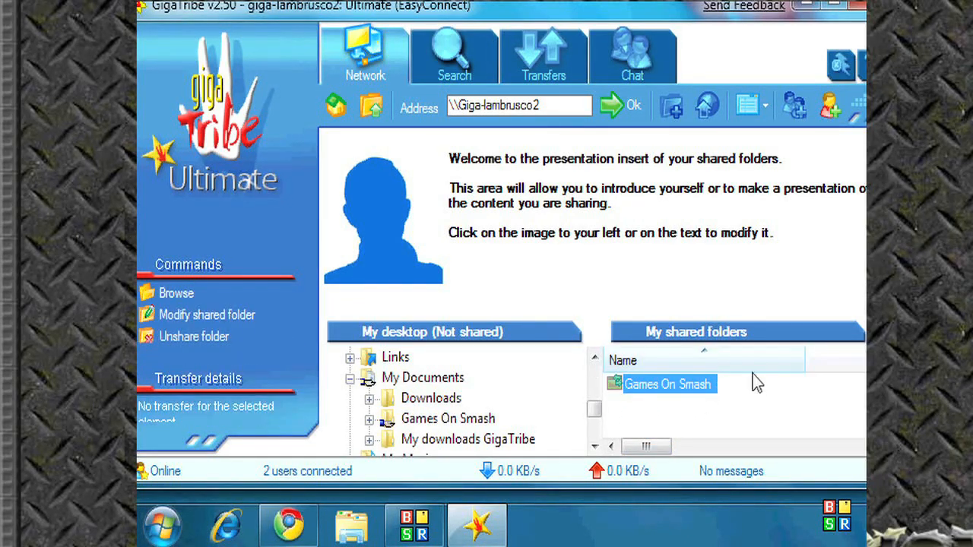
{"action": "mouse_move", "coordinate": [207, 315]}
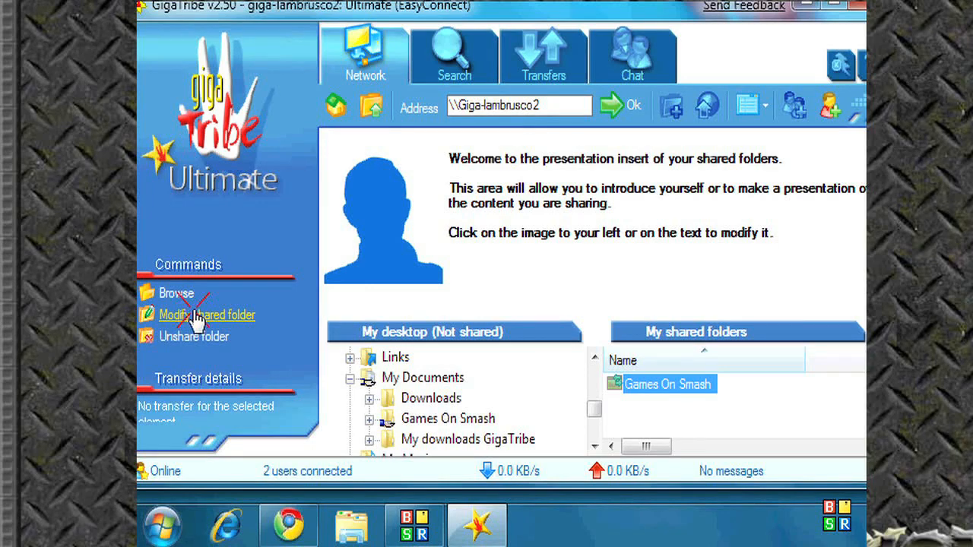
{"action": "left_click", "coordinate": [207, 315]}
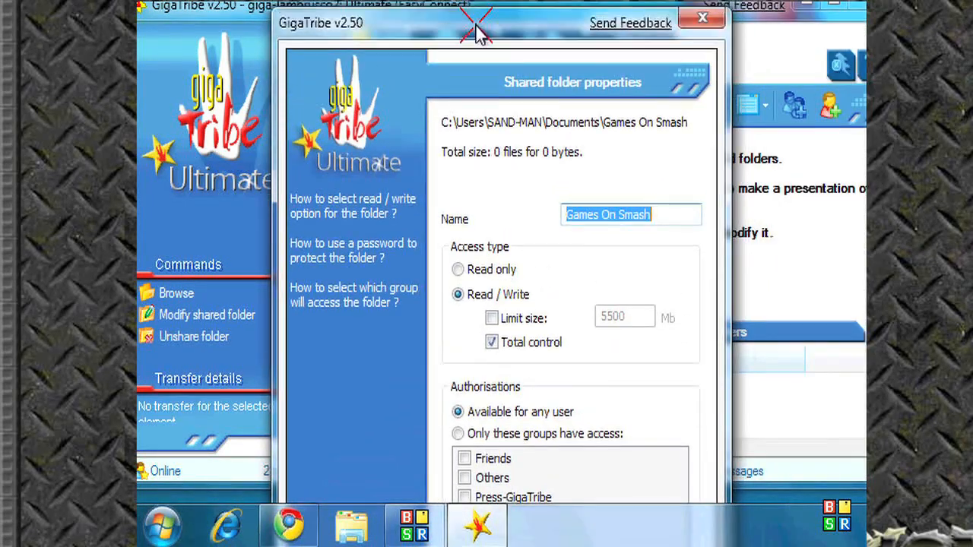
{"action": "left_click", "coordinate": [701, 18]}
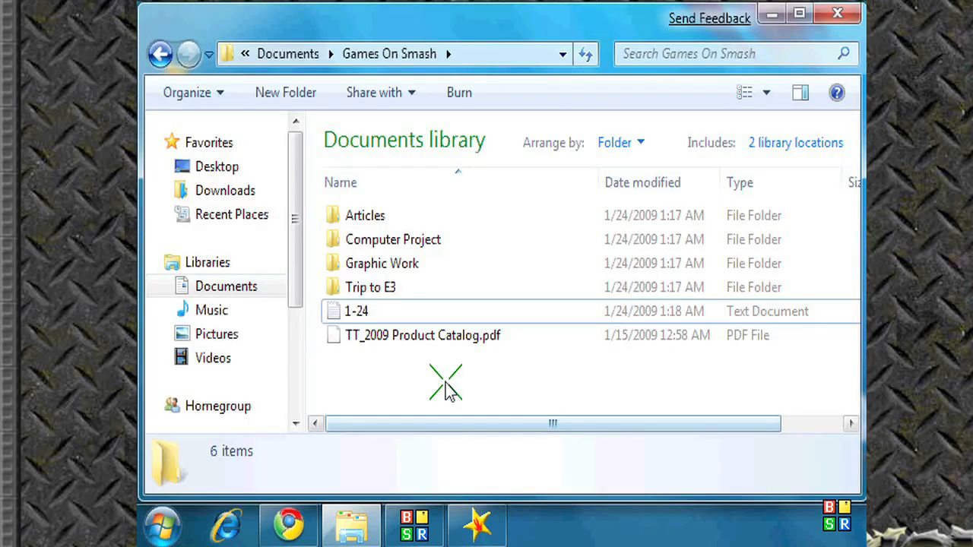
- Create a Movies folder in Games On Smash, move The Dark Knight into it, and return to GigaTribe
{"action": "right_click", "coordinate": [446, 383]}
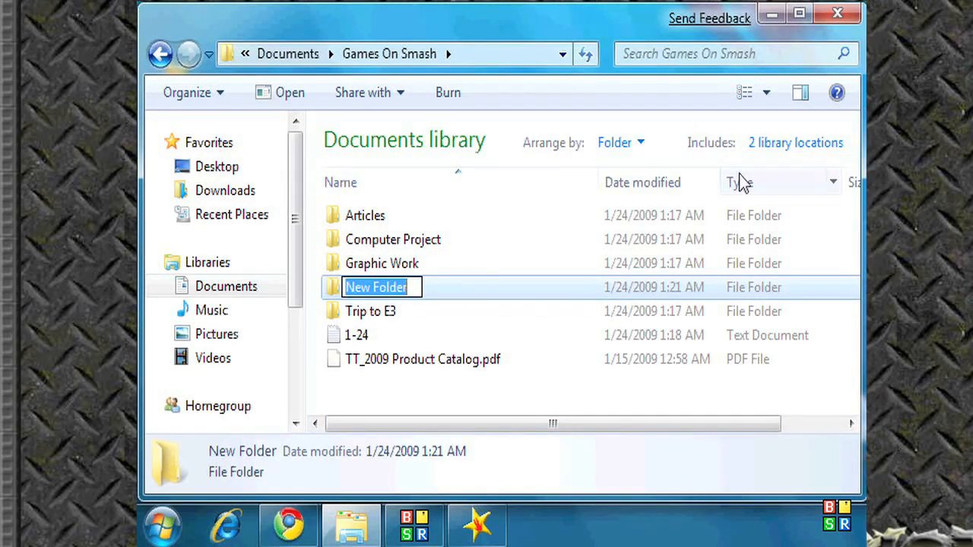
{"action": "type", "text": "Mo"}
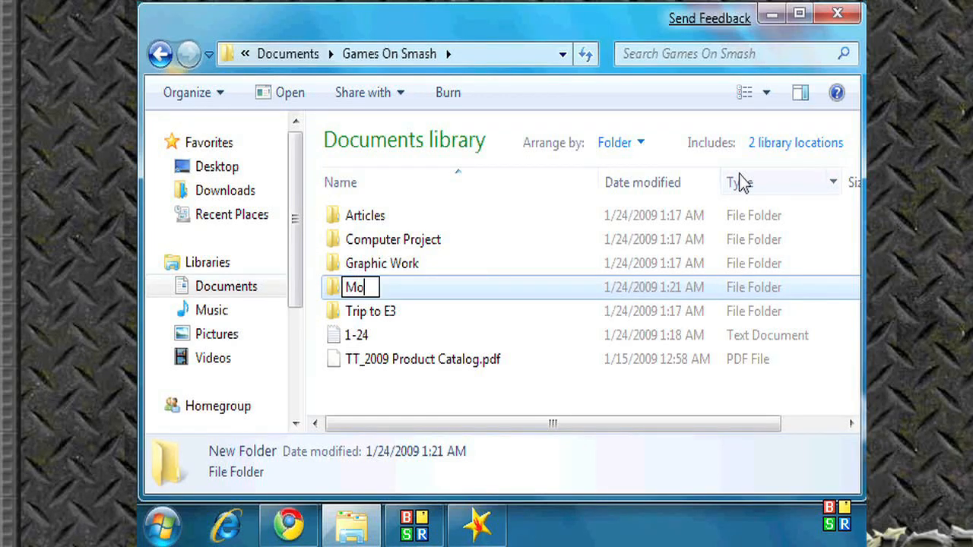
{"action": "type", "text": "vies"}
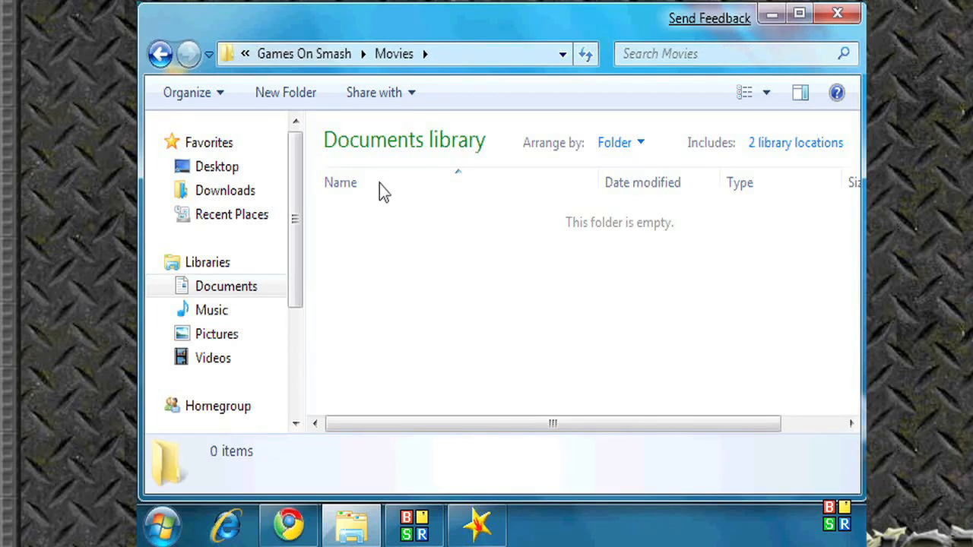
{"action": "left_click_drag", "start_coordinate": [863, 502], "coordinate": [585, 372]}
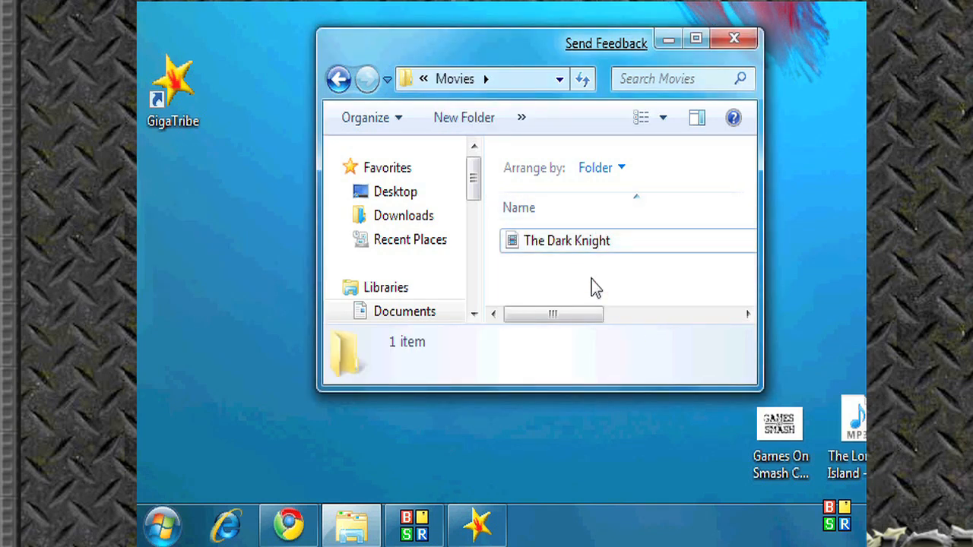
{"action": "left_click", "coordinate": [733, 39]}
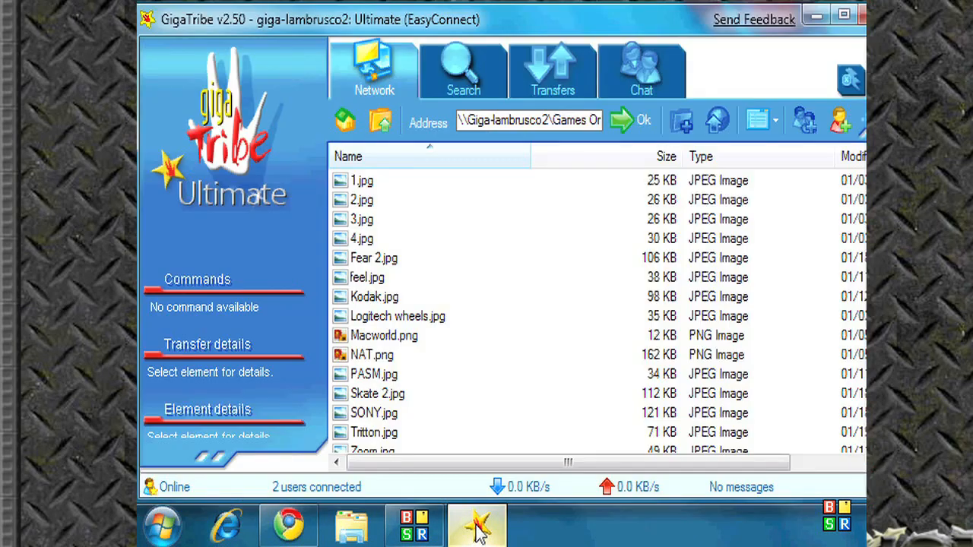
- From the network view, open my shared Games On Smash folder and its Movies subfolder
{"action": "left_click", "coordinate": [463, 68]}
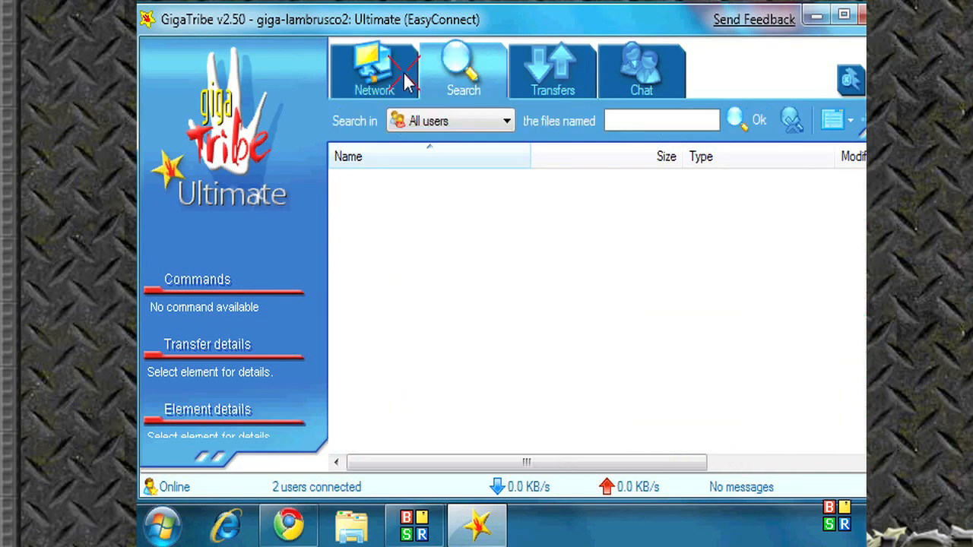
{"action": "left_click", "coordinate": [374, 69]}
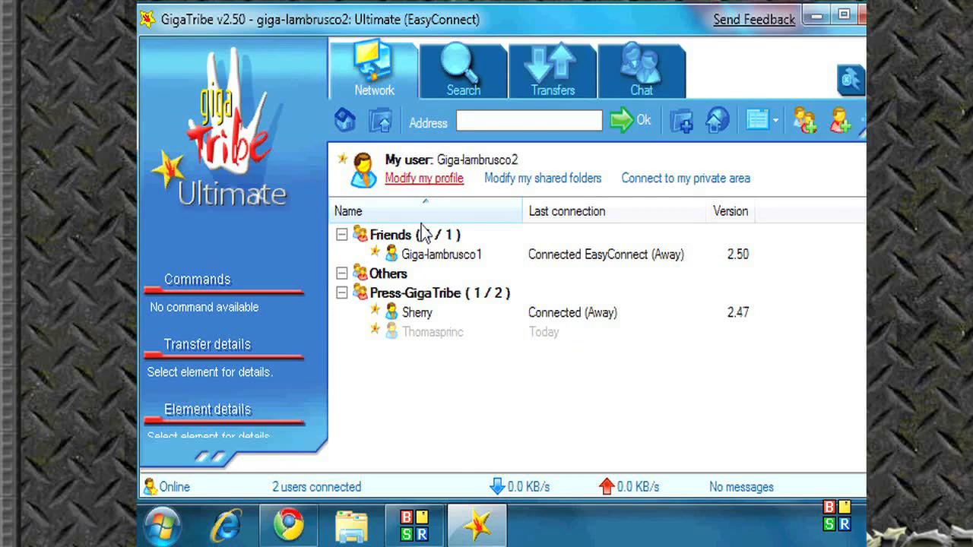
{"action": "mouse_move", "coordinate": [542, 178]}
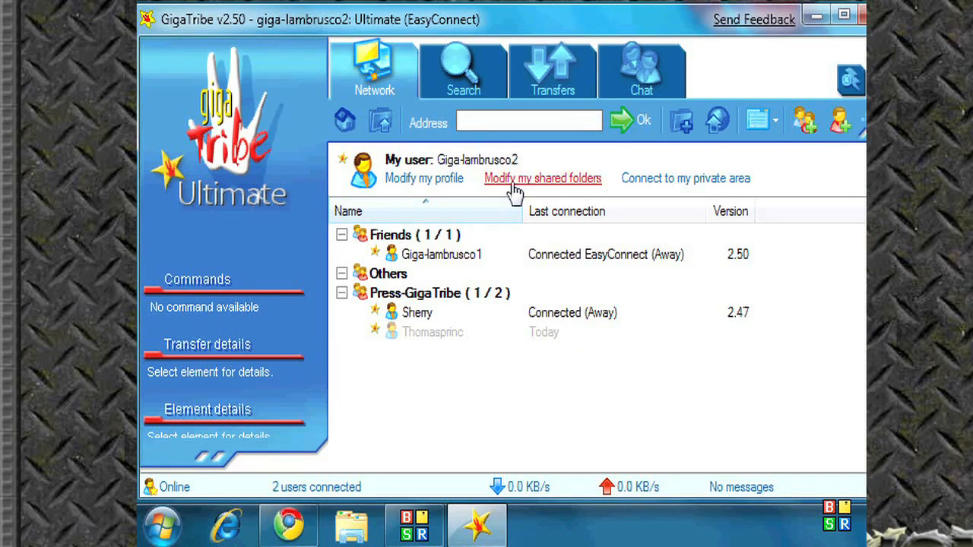
{"action": "left_click", "coordinate": [541, 177]}
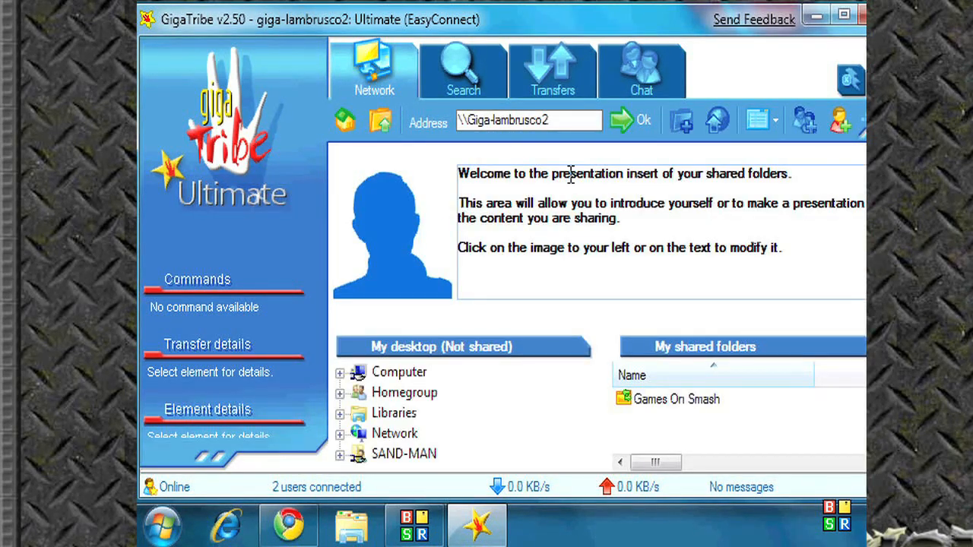
{"action": "double_click", "coordinate": [675, 398]}
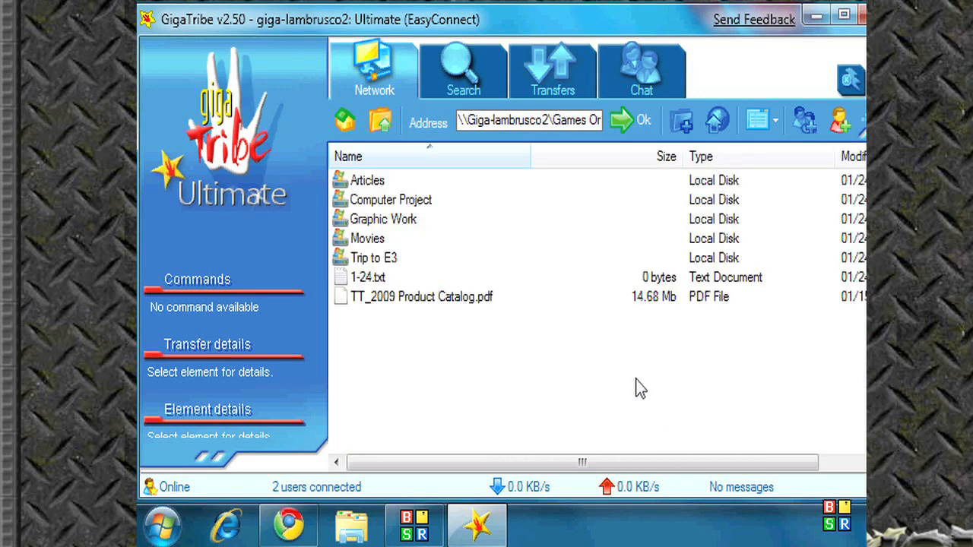
{"action": "double_click", "coordinate": [368, 237]}
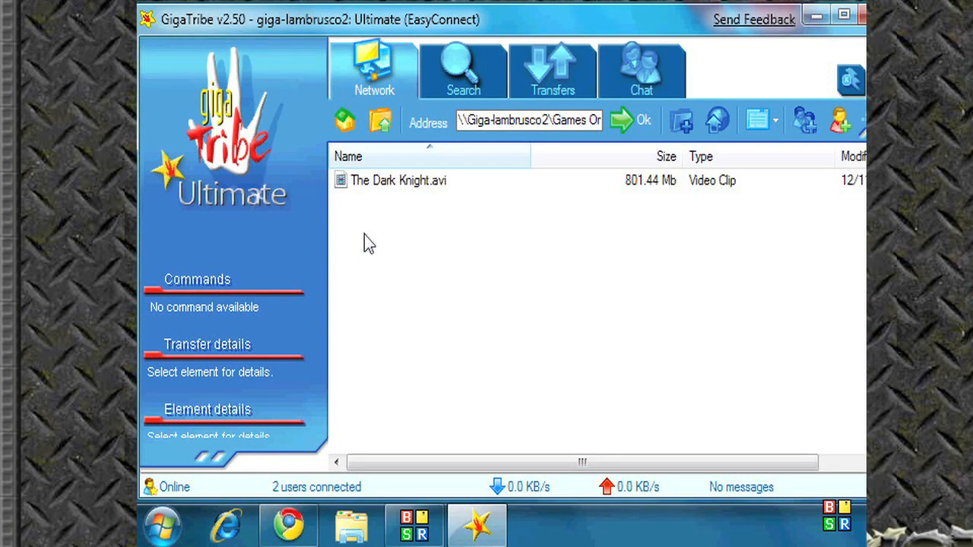
- Open The Dark Knight.avi via its Open element action
{"action": "left_click", "coordinate": [399, 180]}
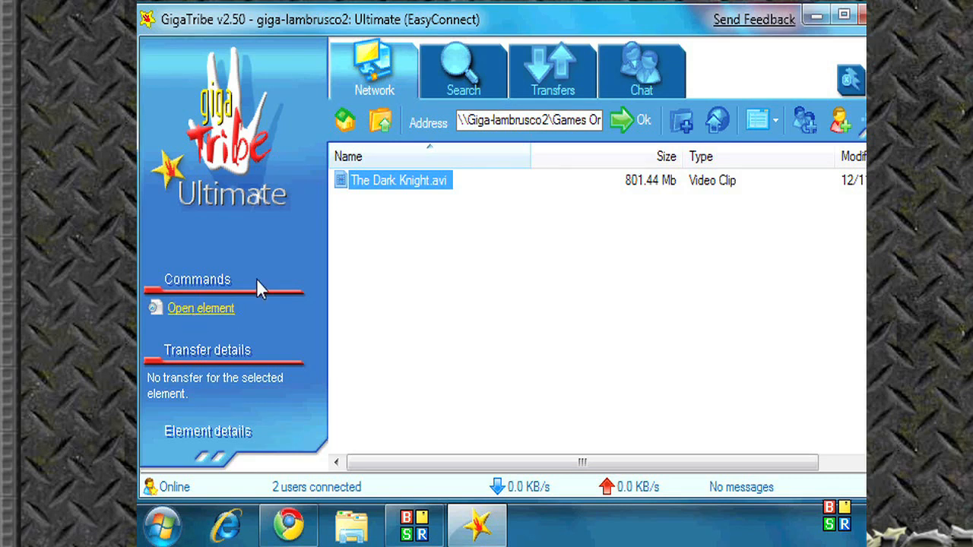
{"action": "right_click", "coordinate": [398, 180]}
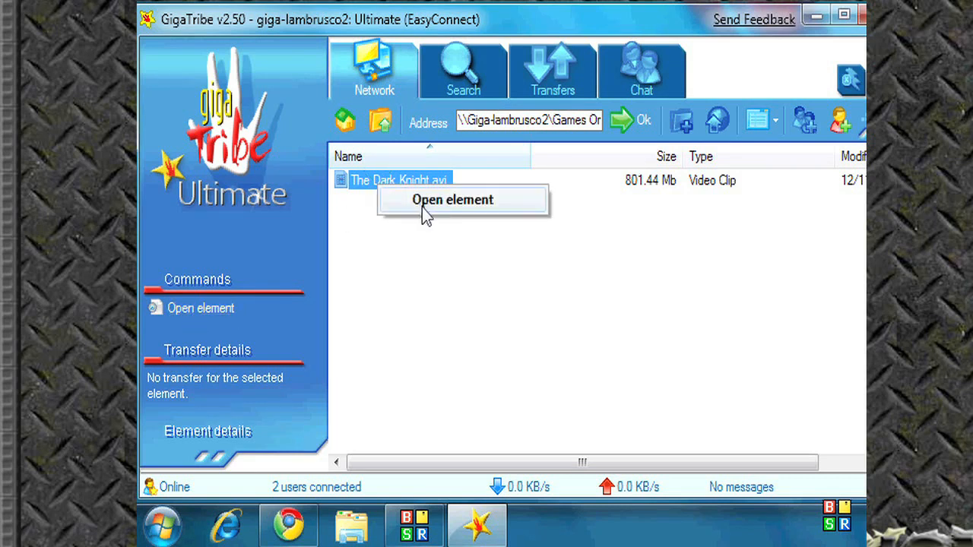
{"action": "left_click", "coordinate": [451, 199]}
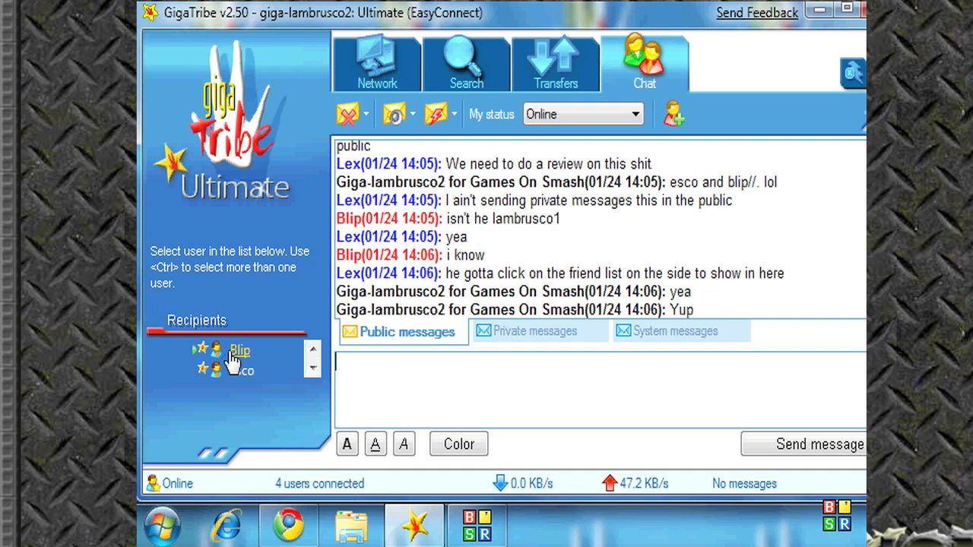
- Send 'This is a test' to Blip and 'This is a second test' to Esco, then pick Lex as recipient
{"action": "type", "text": "Th"}
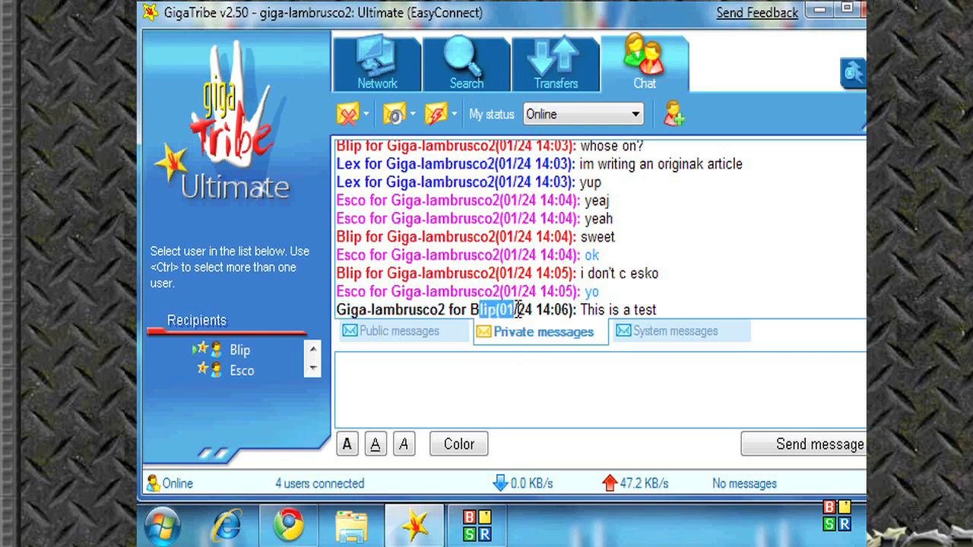
{"action": "left_click", "coordinate": [389, 389]}
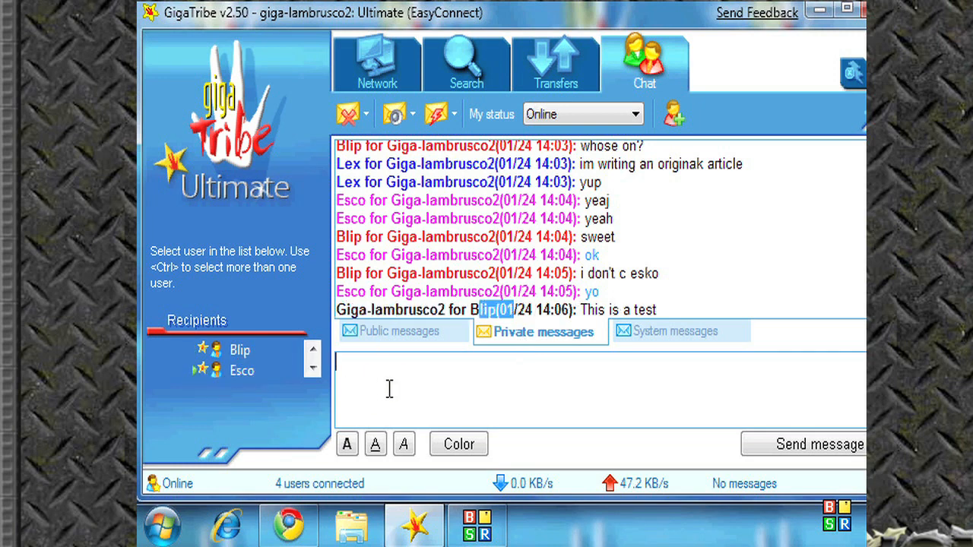
{"action": "type", "text": "This is a"}
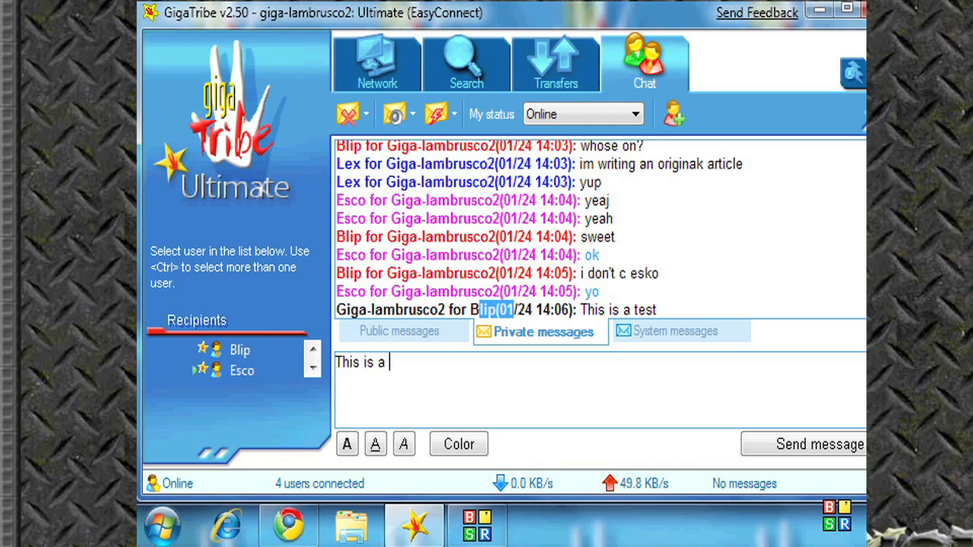
{"action": "type", "text": "second tes"}
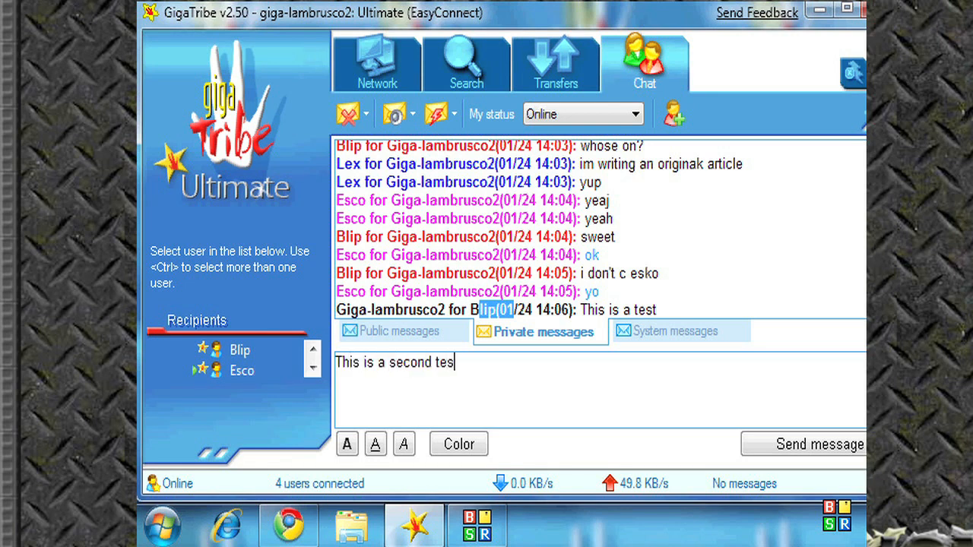
{"action": "left_click", "coordinate": [802, 444]}
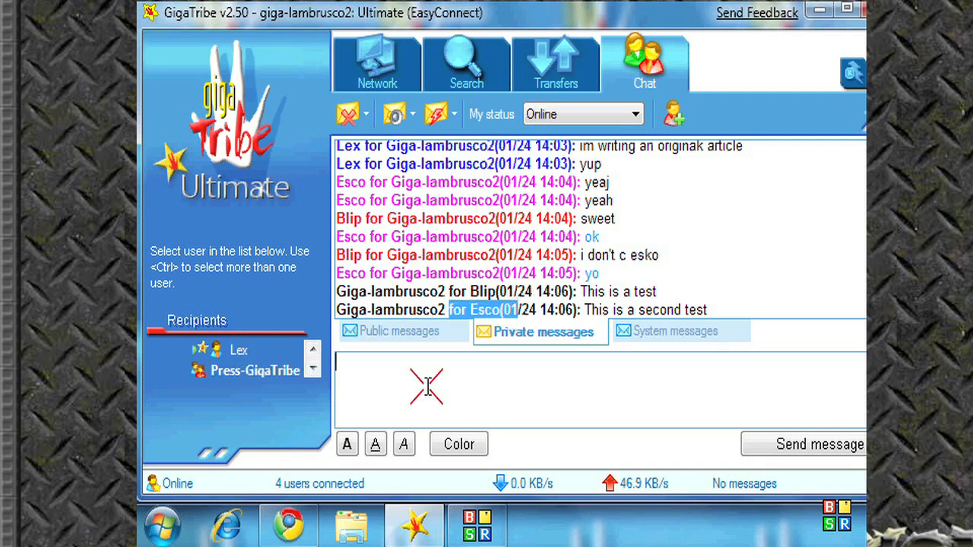
{"action": "left_click", "coordinate": [803, 444]}
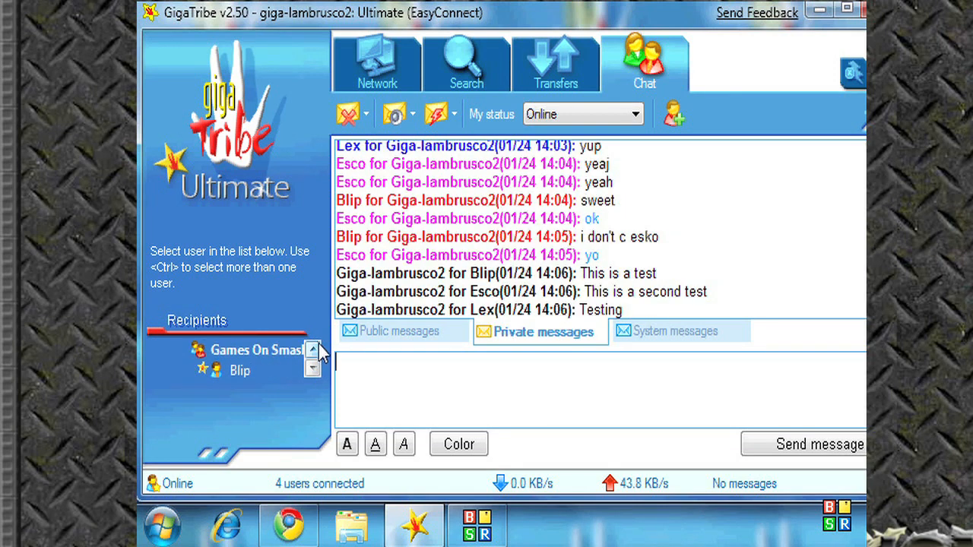
- Send 'Hello Lex' in the public Games On Smash conversation
{"action": "left_click", "coordinate": [399, 332]}
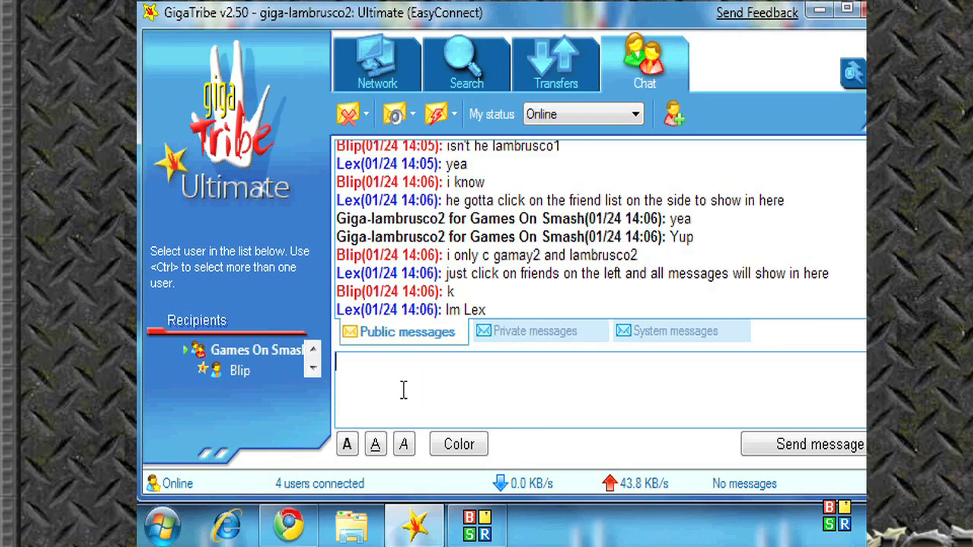
{"action": "type", "text": "Hello"}
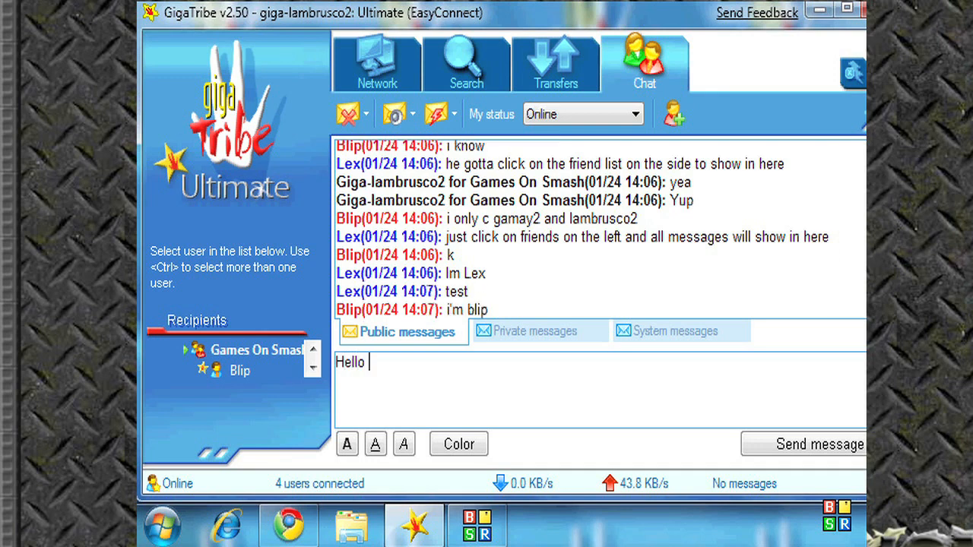
{"action": "left_click", "coordinate": [802, 444]}
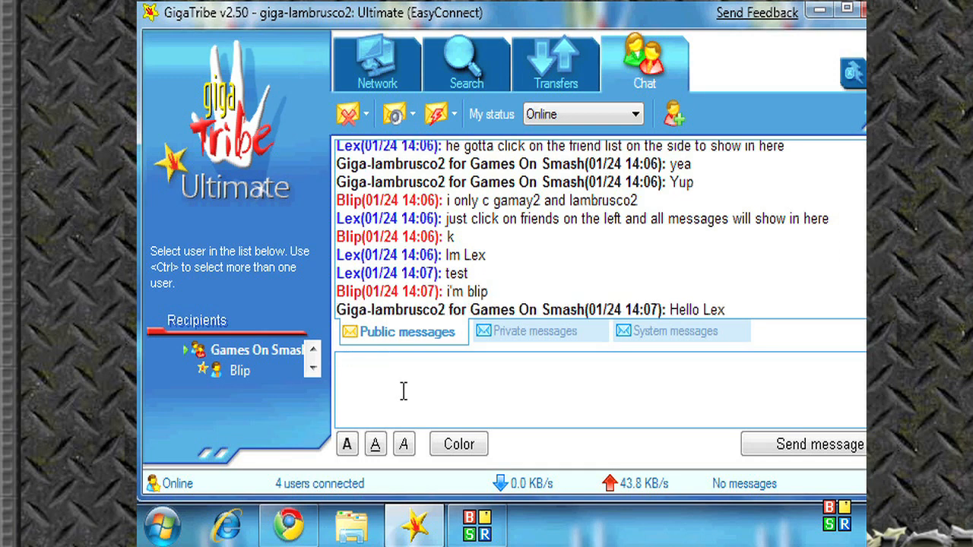
{"action": "mouse_move", "coordinate": [636, 297]}
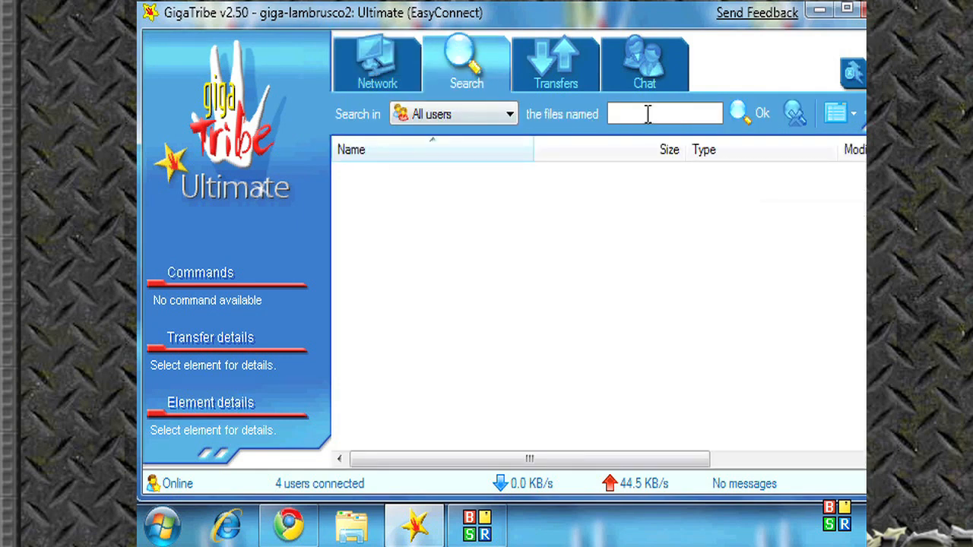
- Search all users' shared files for 'lil wayne', finding one result
{"action": "type", "text": "lil wayne"}
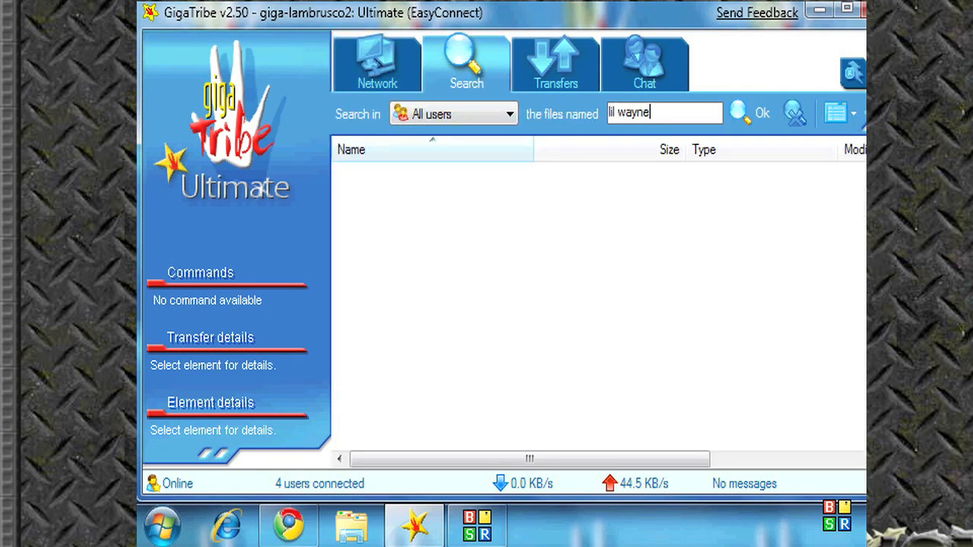
{"action": "left_click", "coordinate": [760, 112]}
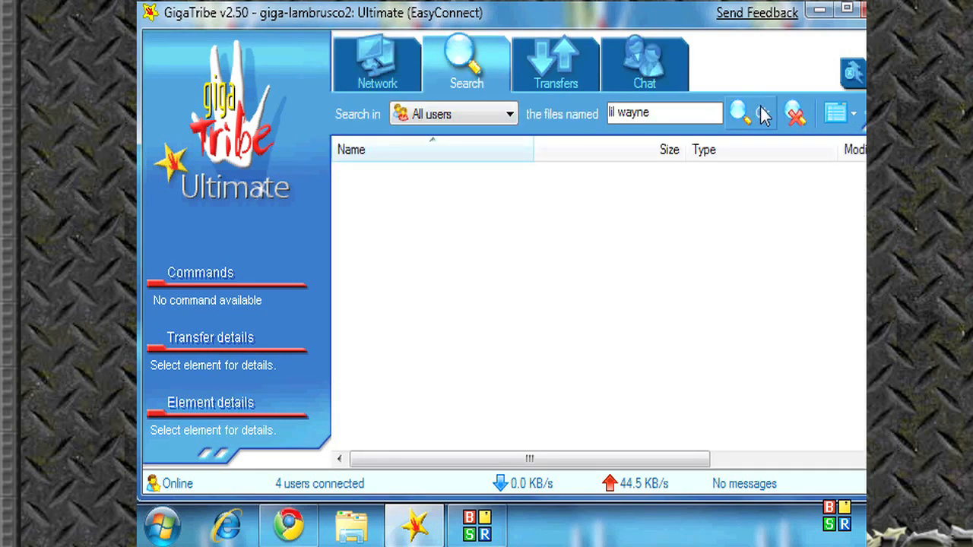
{"action": "left_click", "coordinate": [735, 113]}
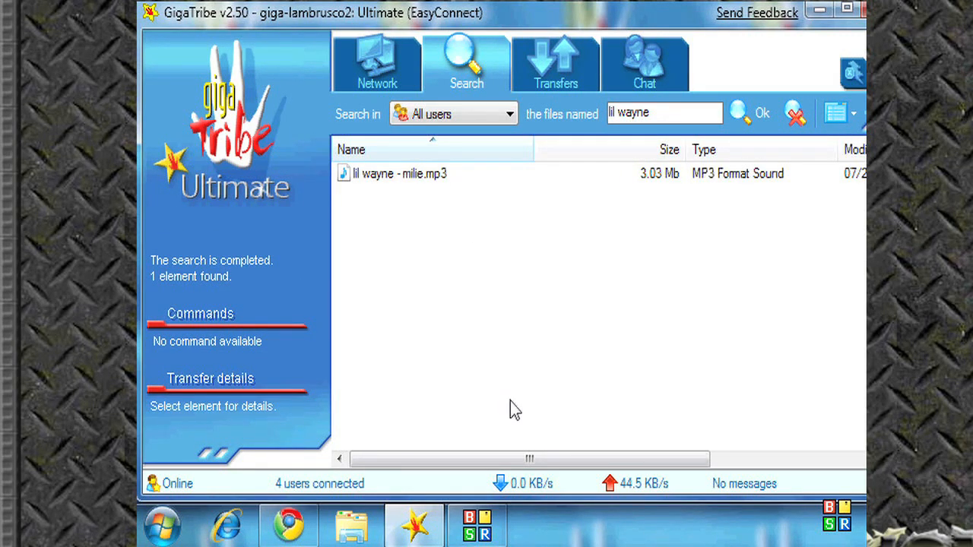
{"action": "scroll", "scroll_direction": "right", "scroll_amount": 3}
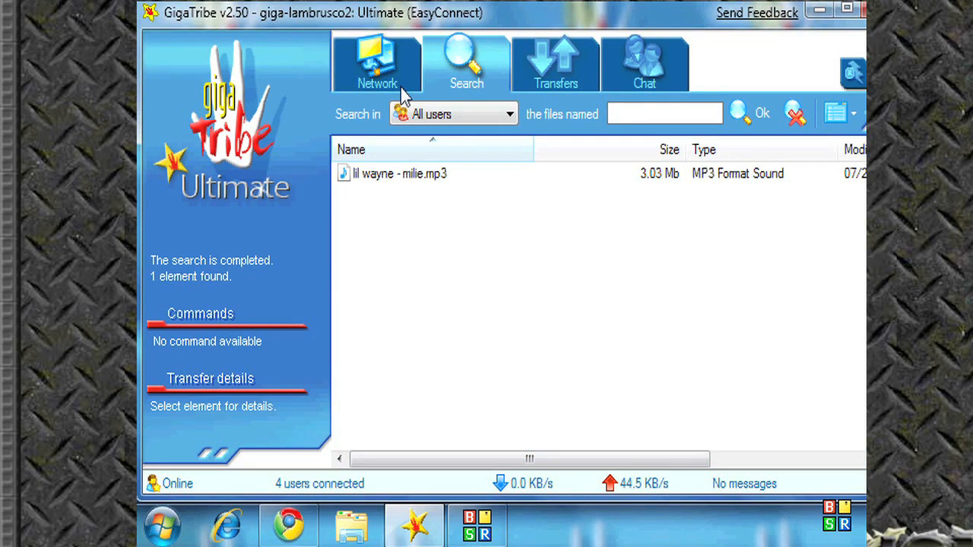
- Search all users' shared files for 'rubber', returning two MP3 tracks
{"action": "type", "text": "rubber"}
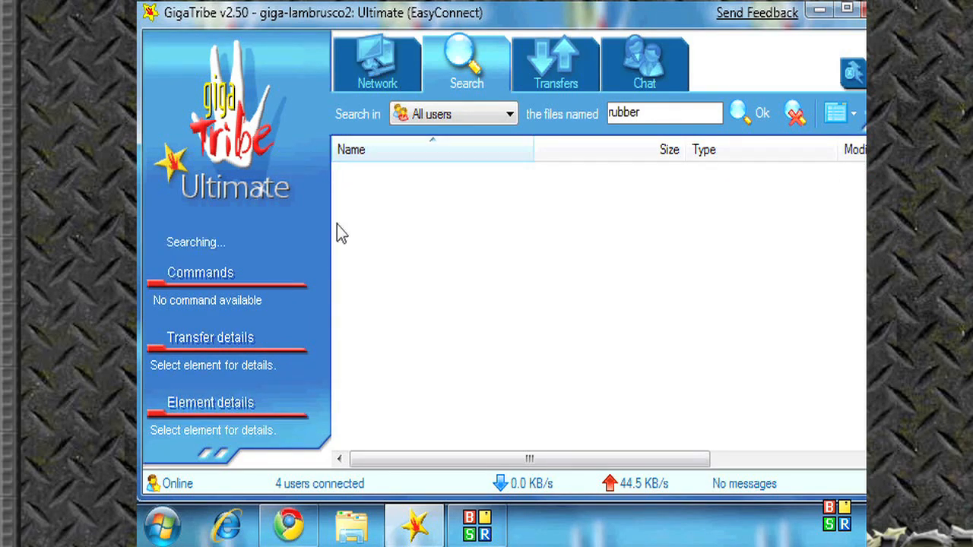
{"action": "mouse_move", "coordinate": [396, 220]}
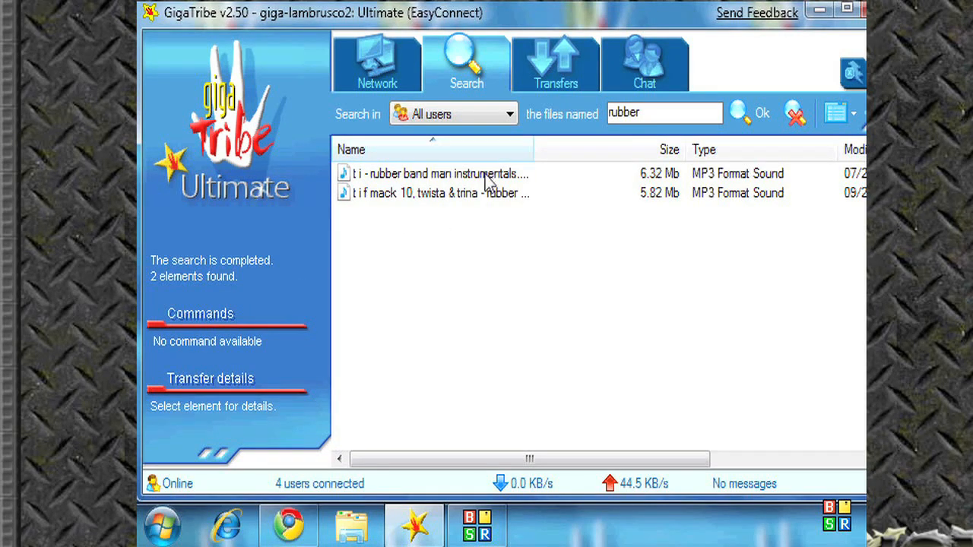
{"action": "scroll", "scroll_direction": "right", "scroll_amount": 3}
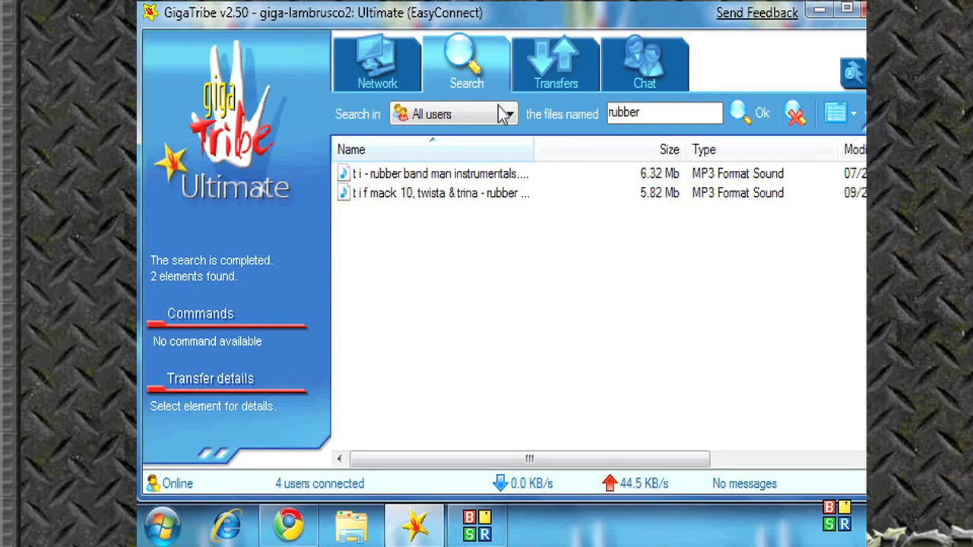
- Limit the search to Lex's files and search for '00', returning 100 results
{"action": "left_click", "coordinate": [508, 112]}
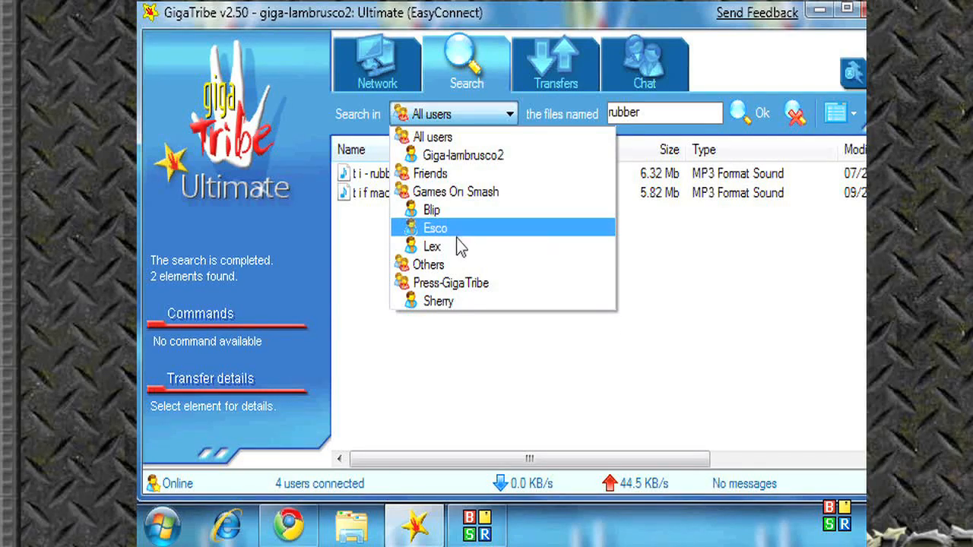
{"action": "left_click", "coordinate": [432, 246]}
{"action": "type", "text": "00"}
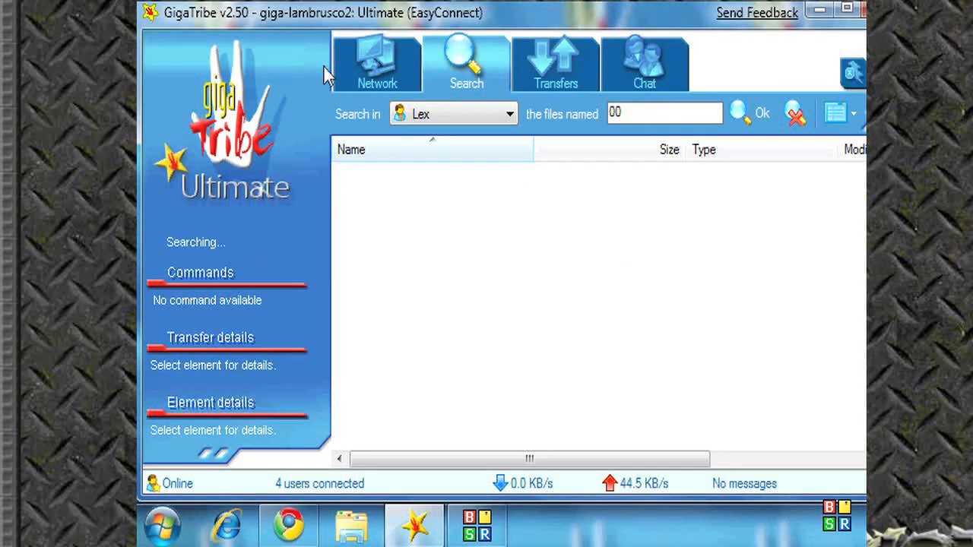
{"action": "mouse_move", "coordinate": [561, 349]}
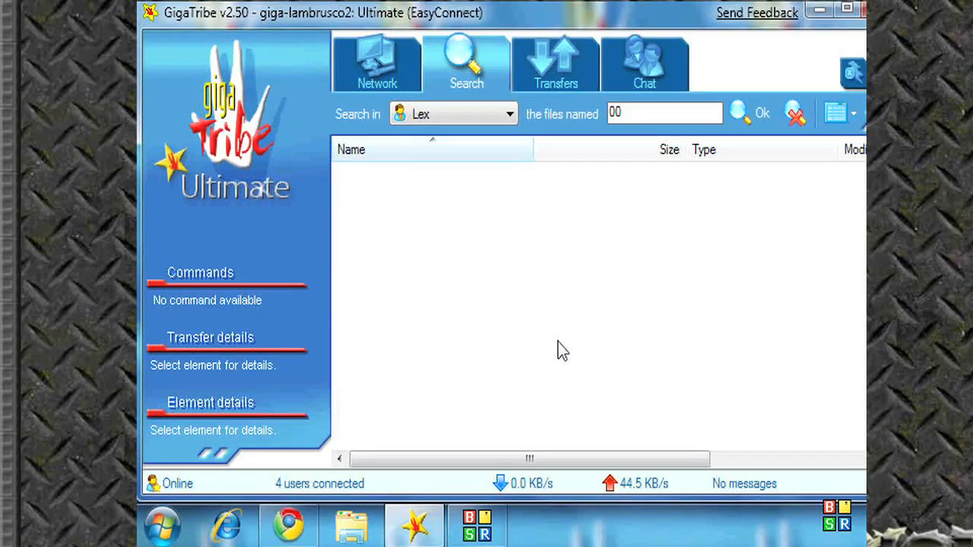
{"action": "left_click", "coordinate": [760, 113]}
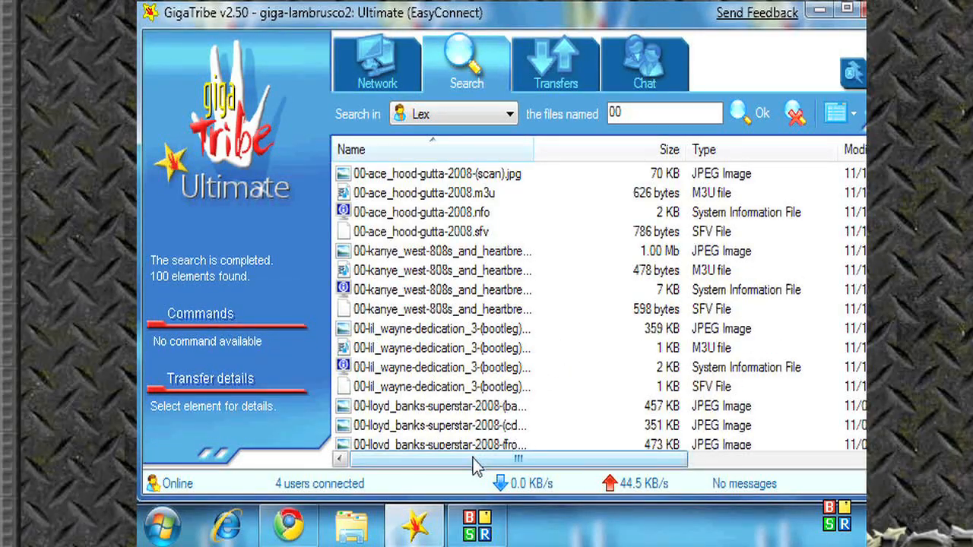
{"action": "scroll", "scroll_direction": "right", "scroll_amount": 3}
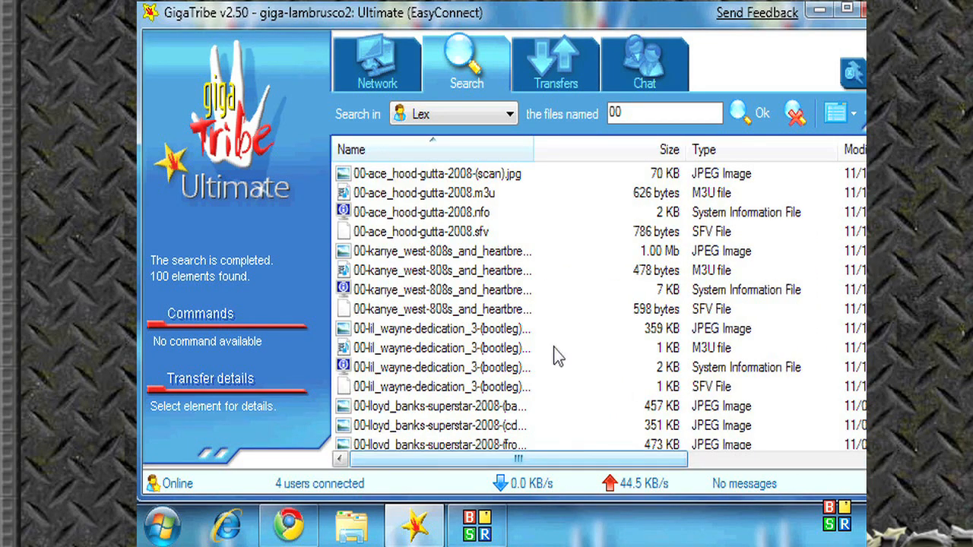
- Go to Lex's folder holding the ace_hood_gutta m3u result, then return to Search
{"action": "right_click", "coordinate": [426, 192]}
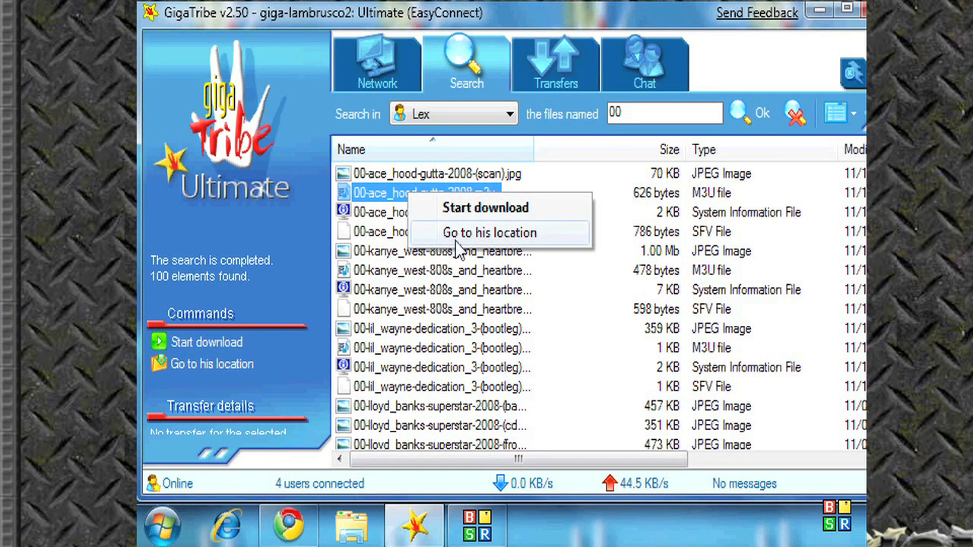
{"action": "left_click", "coordinate": [489, 233]}
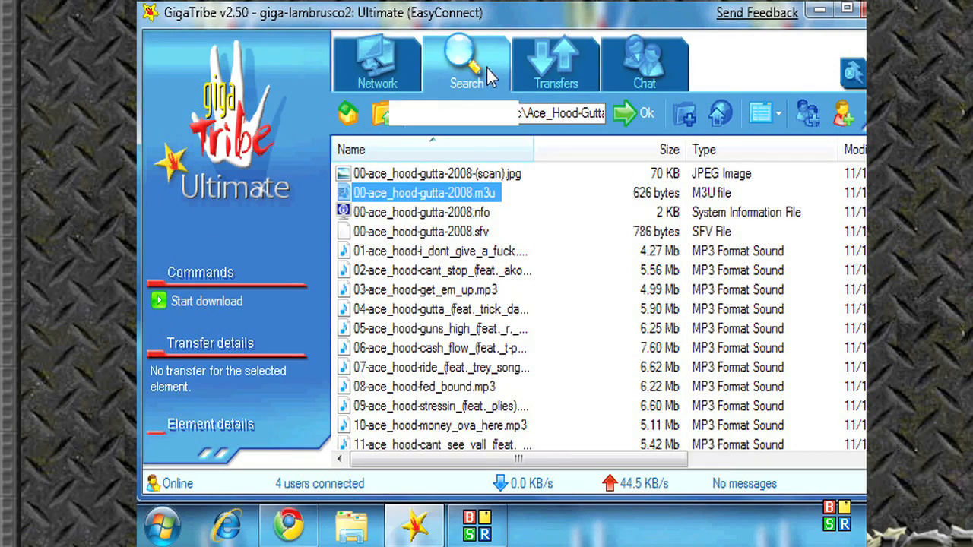
{"action": "left_click", "coordinate": [466, 64]}
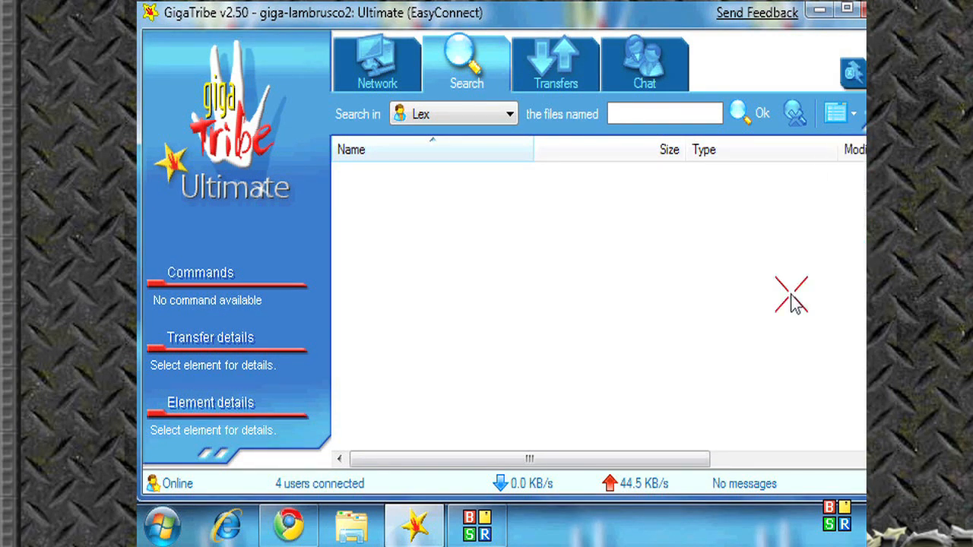
{"action": "left_click", "coordinate": [377, 62]}
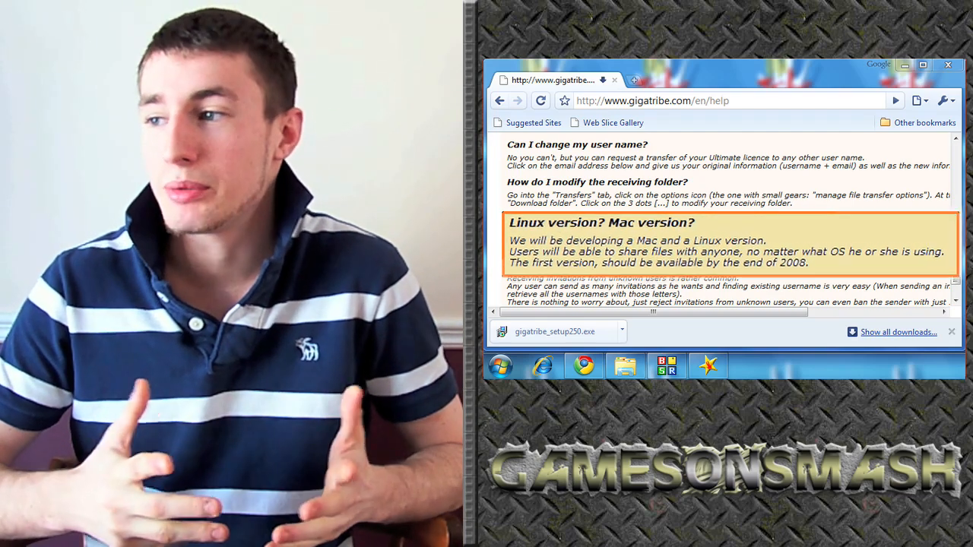
{"action": "scroll", "scroll_direction": "down", "scroll_amount": 3}
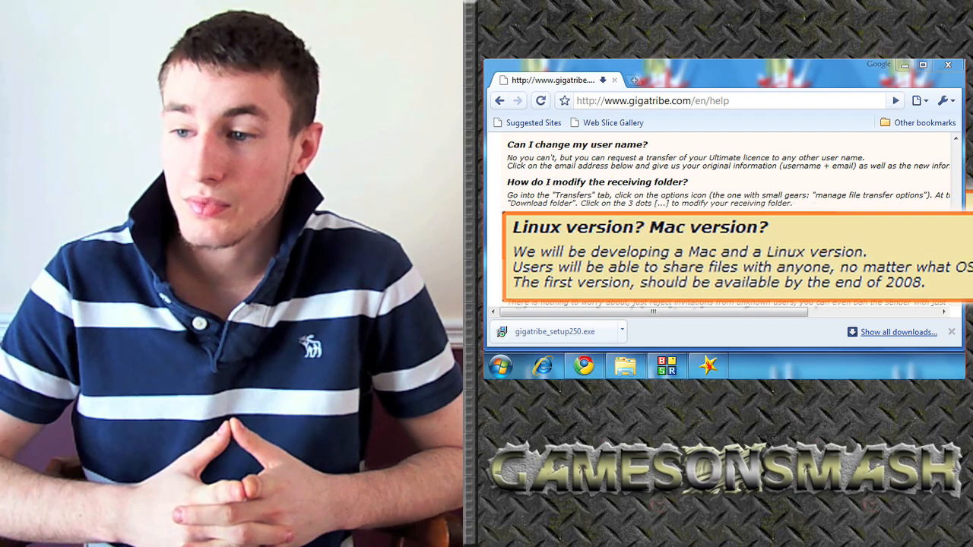
{"action": "scroll", "scroll_direction": "down", "scroll_amount": 3}
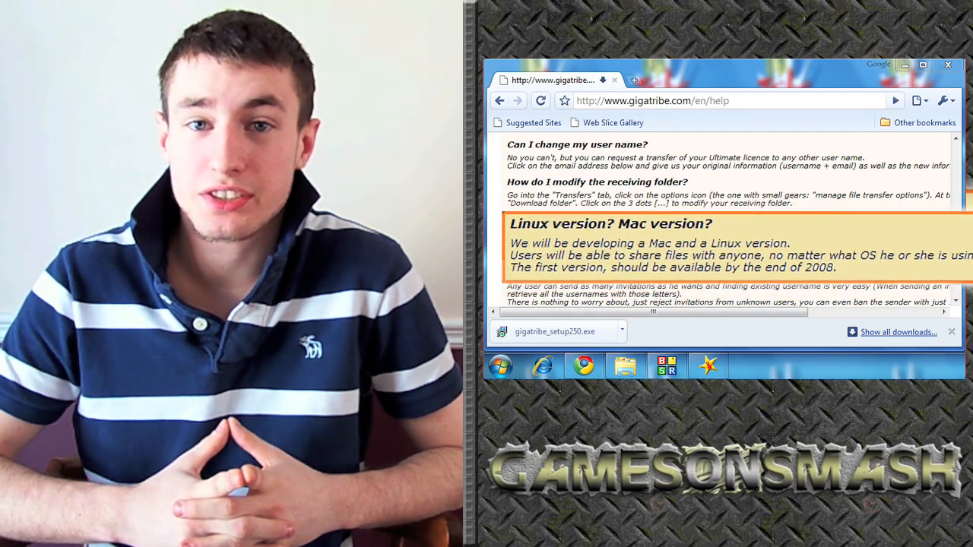
{"action": "scroll", "scroll_direction": "down", "scroll_amount": 3}
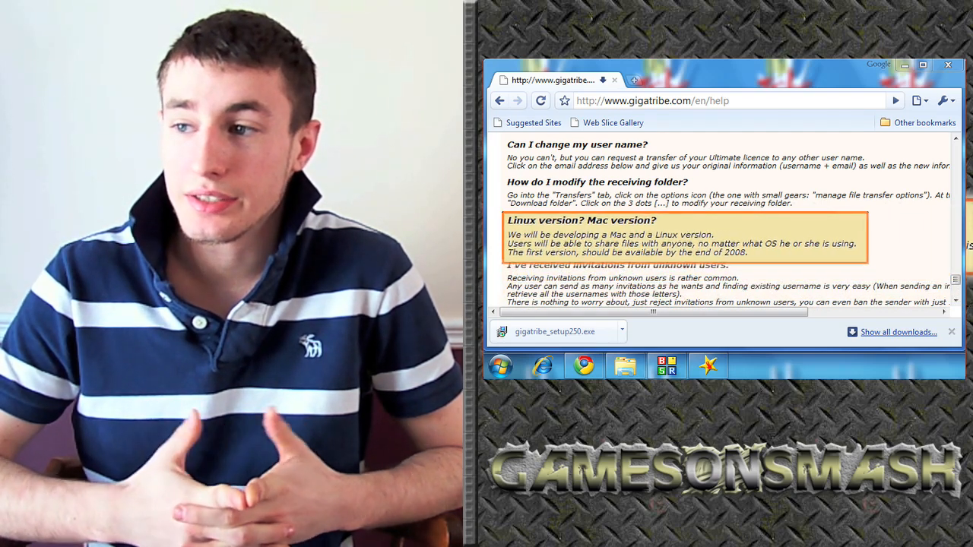